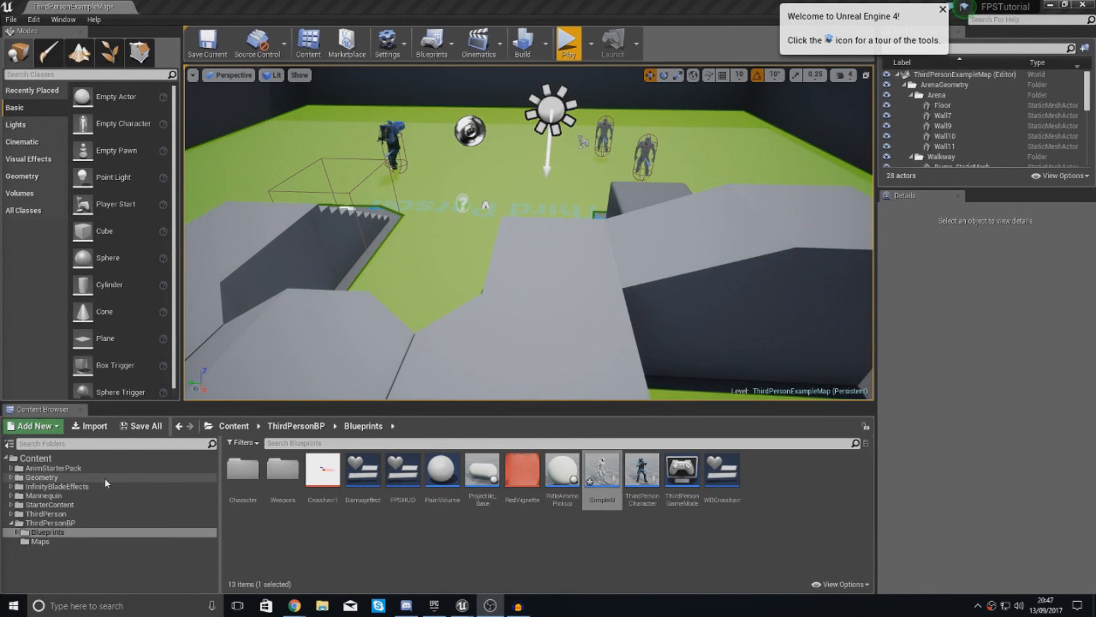
mouse_move(567, 43)
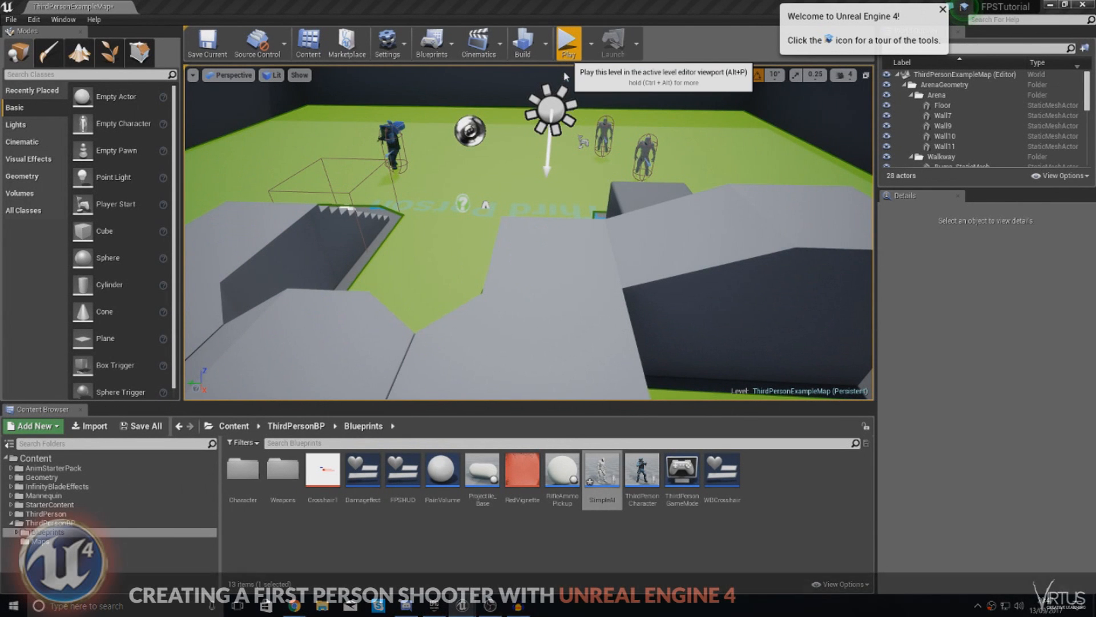
Play the level in the editor to observe the AI's current behaviour.
left_click(567, 43)
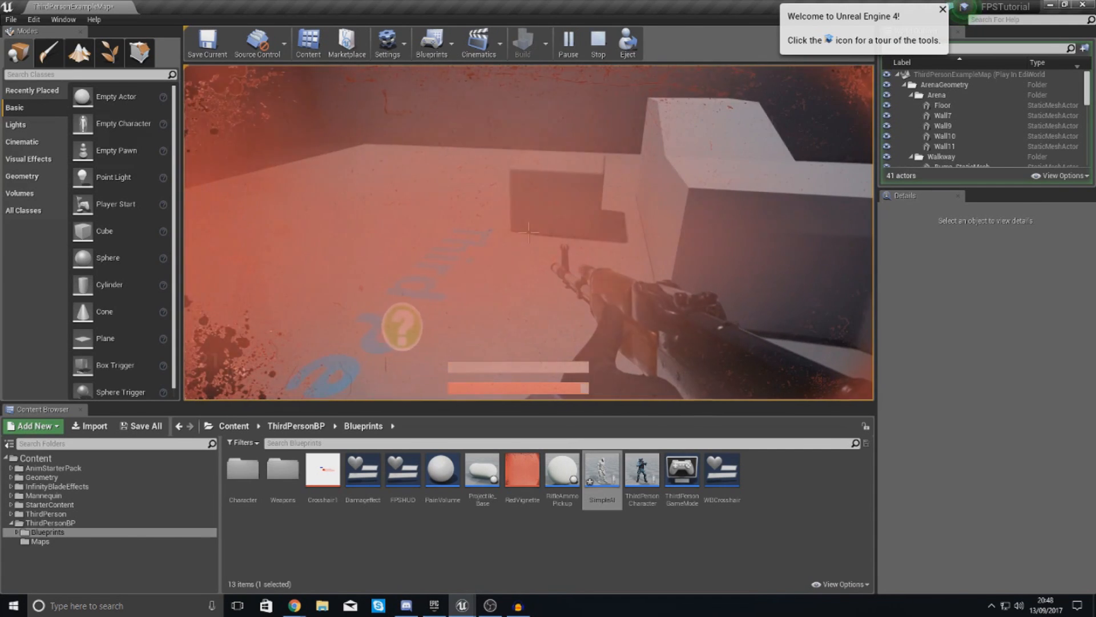
Stop playing and open SimpleAI's Event Graph with its pawn-sensing AI MoveTo logic.
left_click(596, 38)
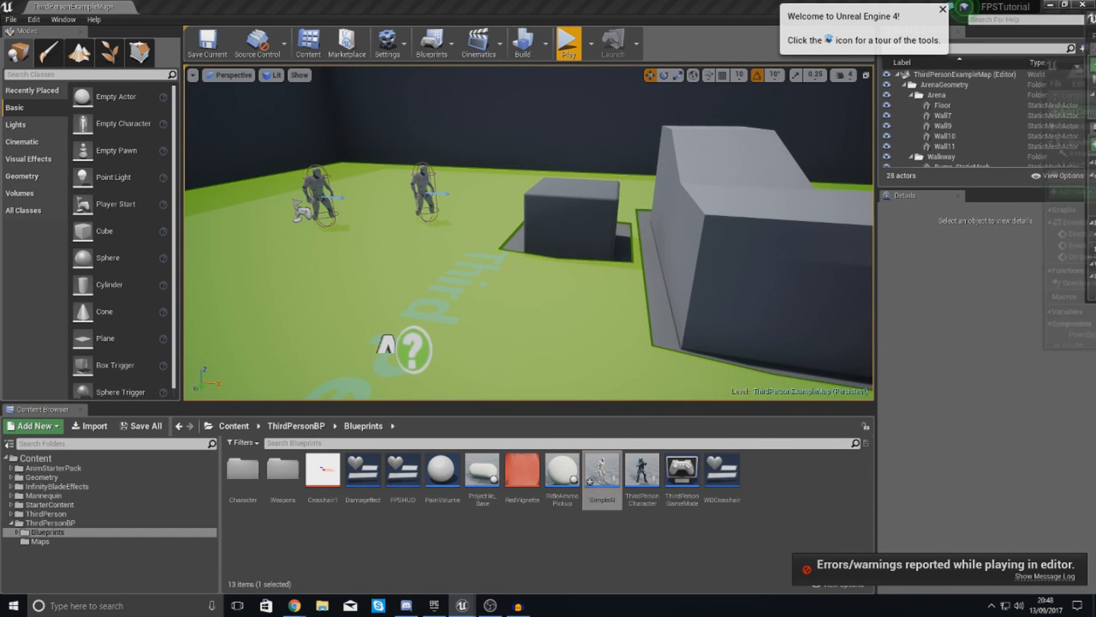
double_click(600, 468)
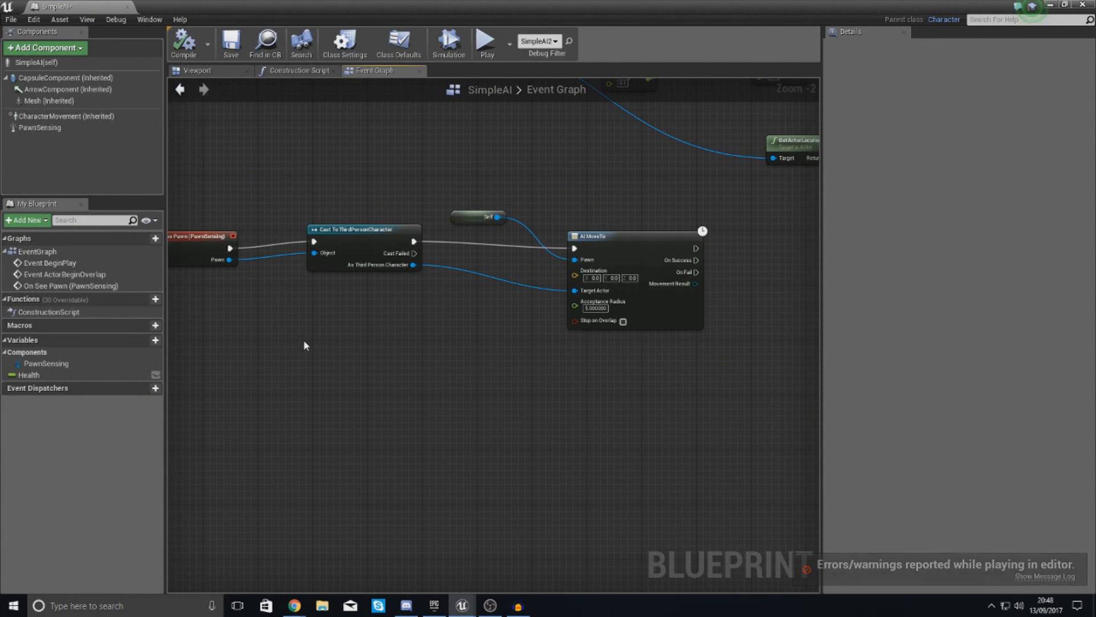
mouse_move(318, 337)
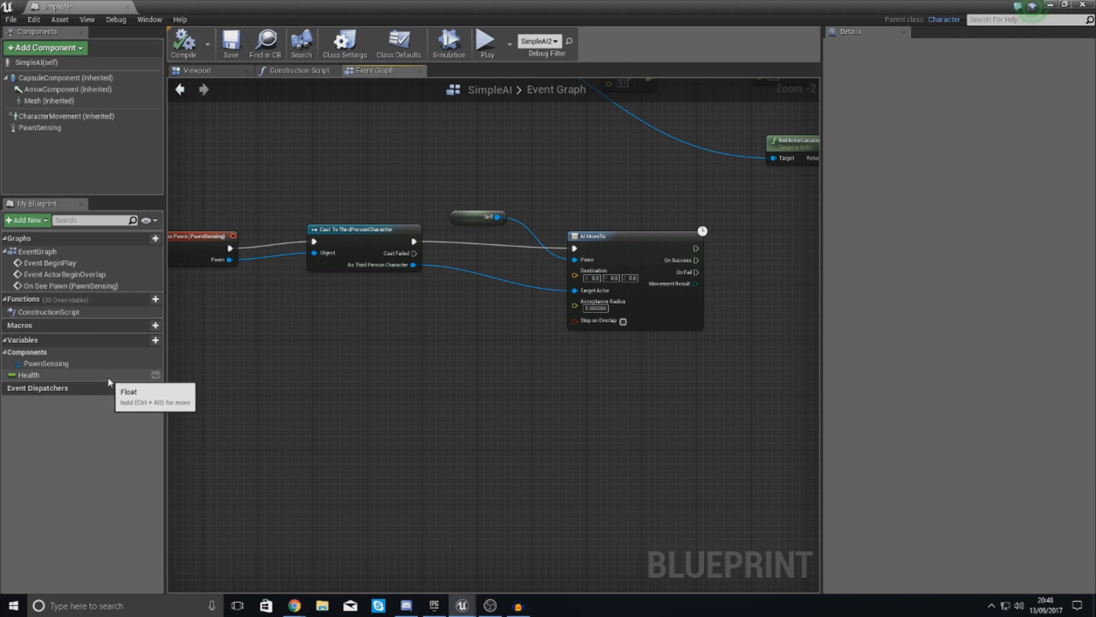
mouse_move(348, 277)
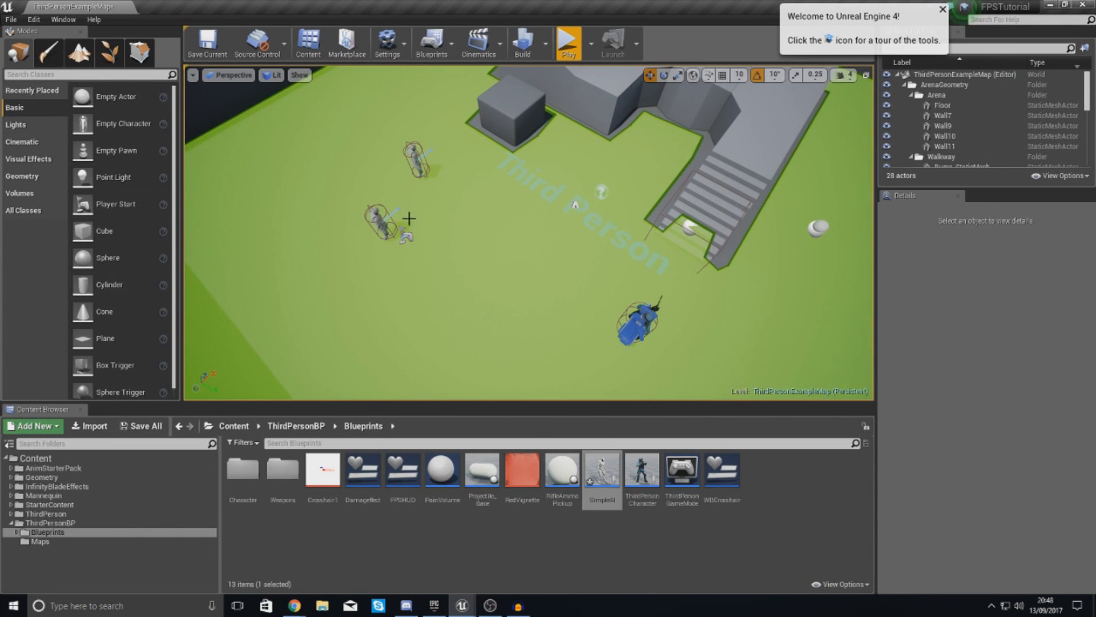
mouse_move(440, 298)
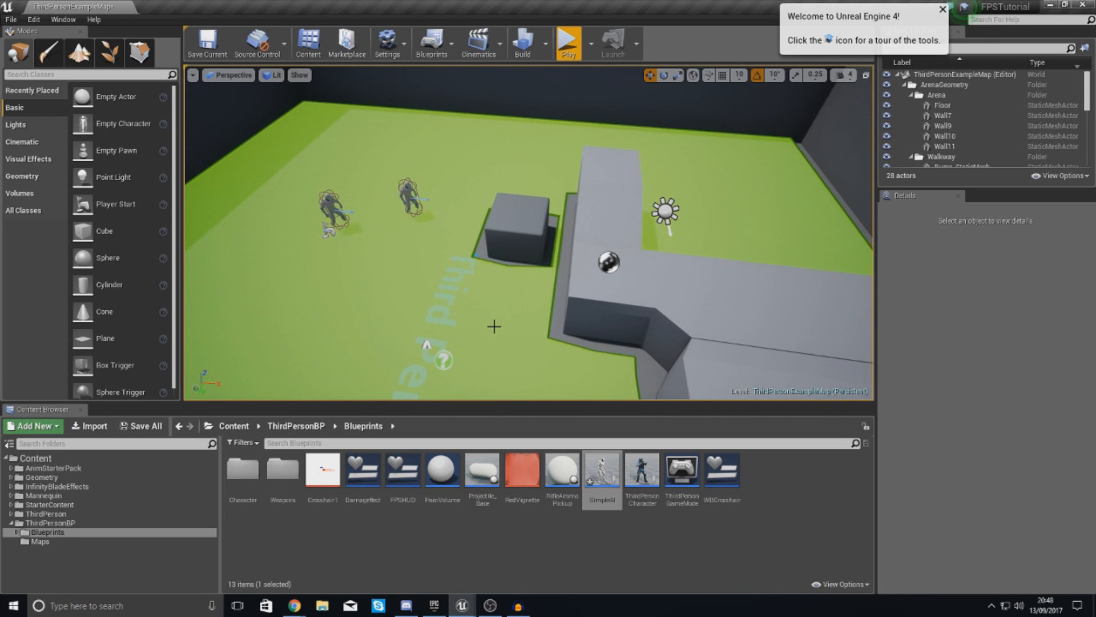
mouse_move(416, 281)
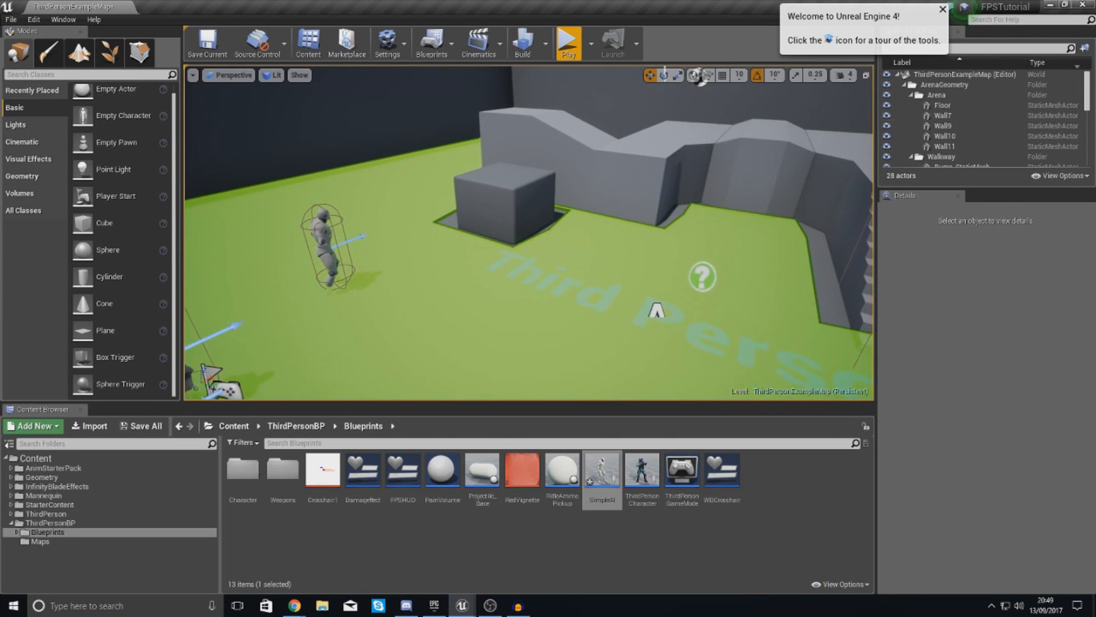
Add a Boolean variable named CanSeePlayer to SimpleAI and compile the blueprint.
double_click(600, 470)
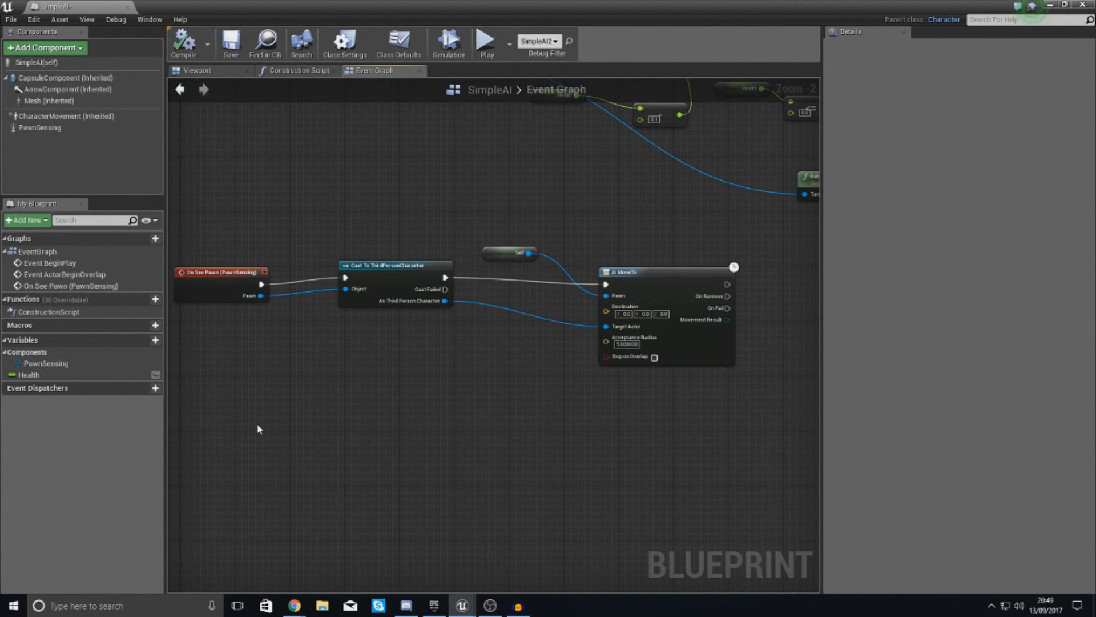
mouse_move(269, 447)
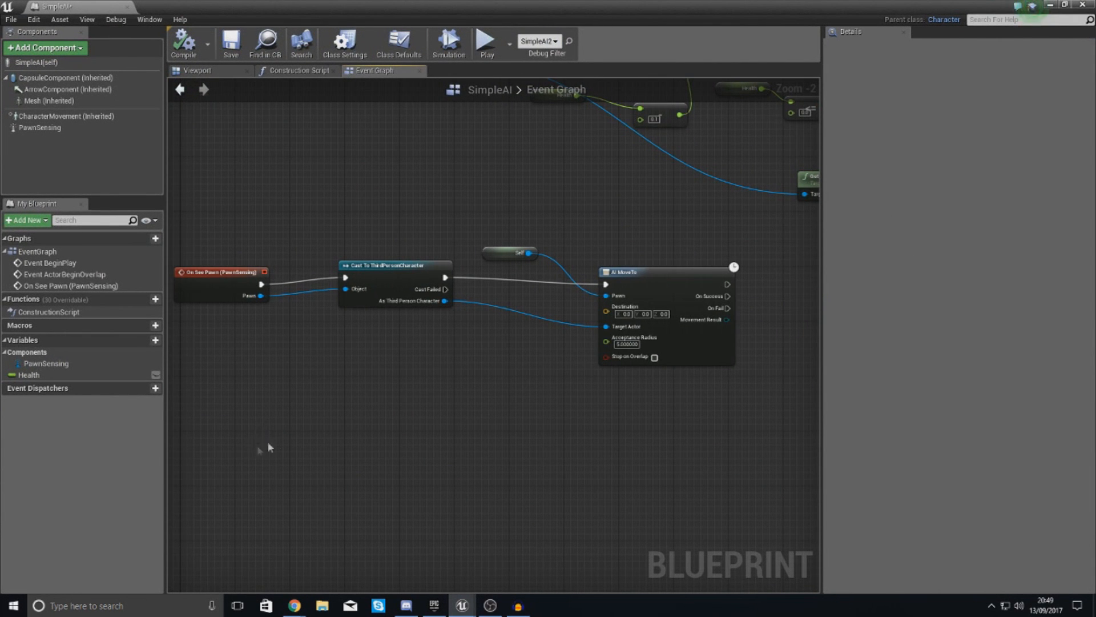
mouse_move(435, 389)
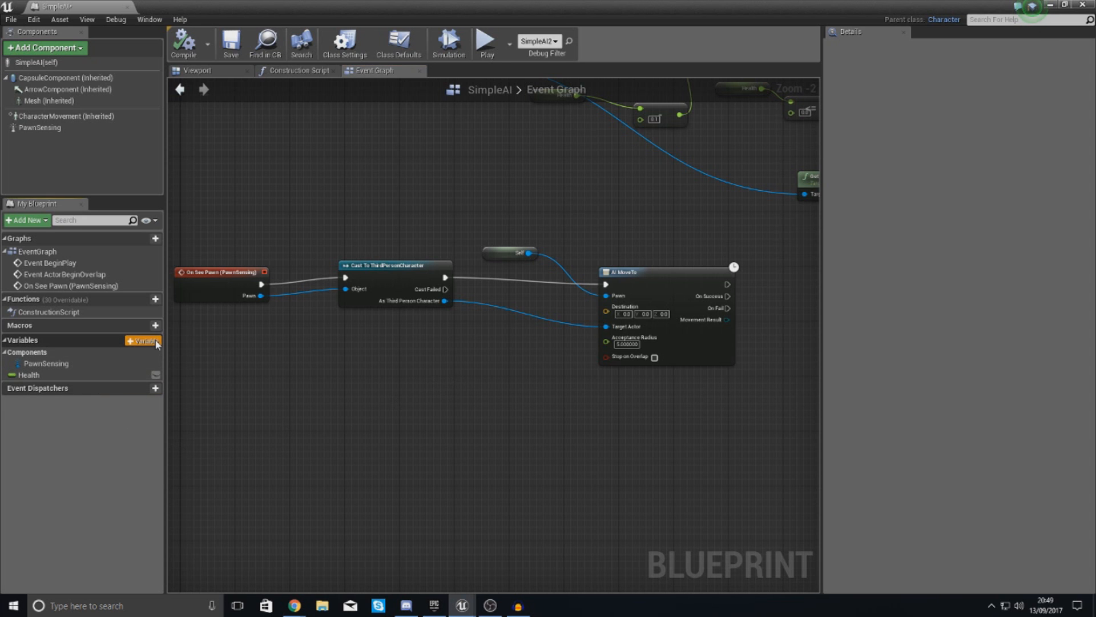
left_click(143, 340)
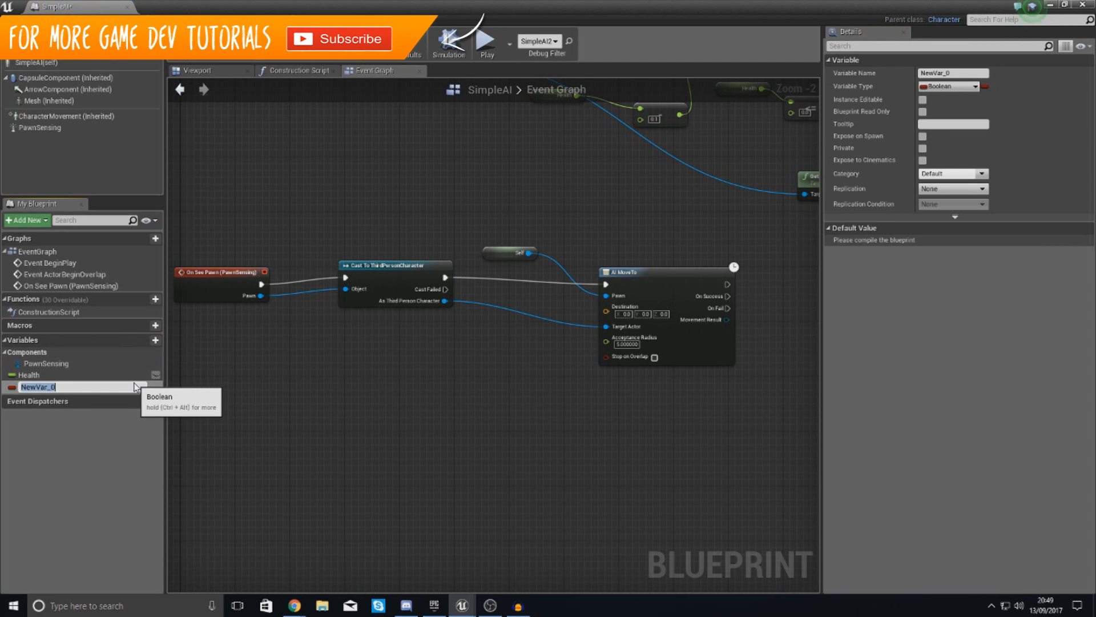
type("CanSee")
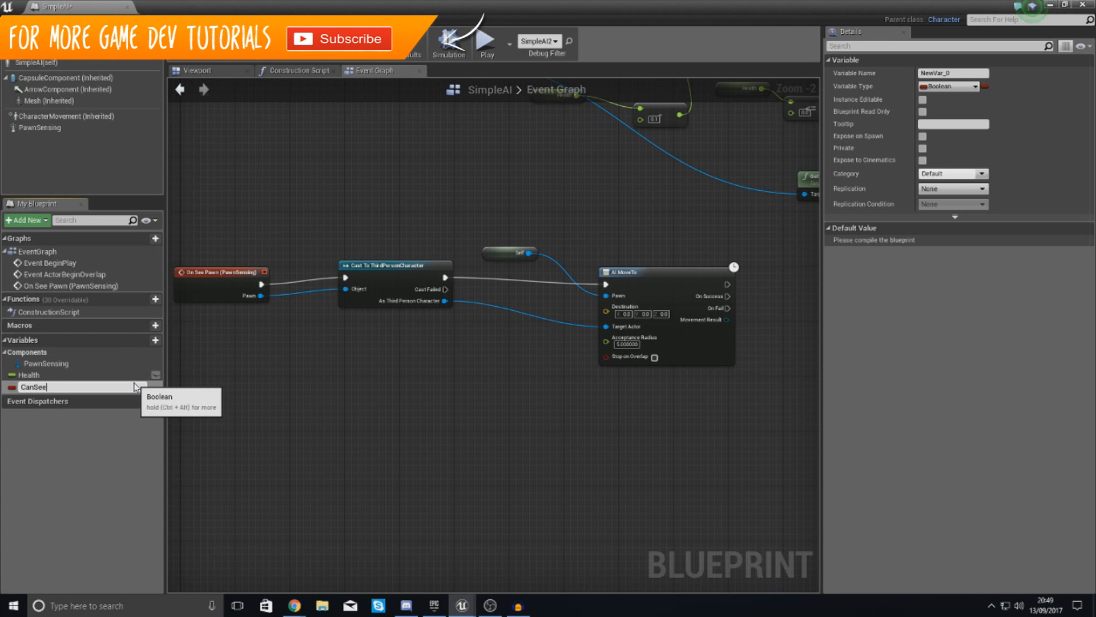
type("CanSeePlayer")
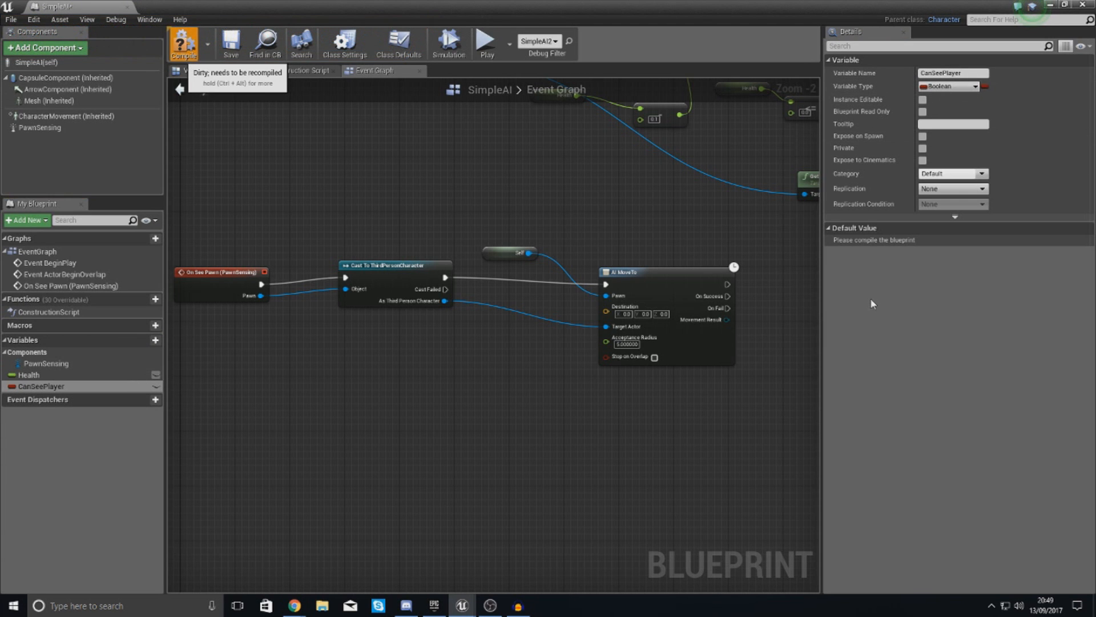
left_click(184, 43)
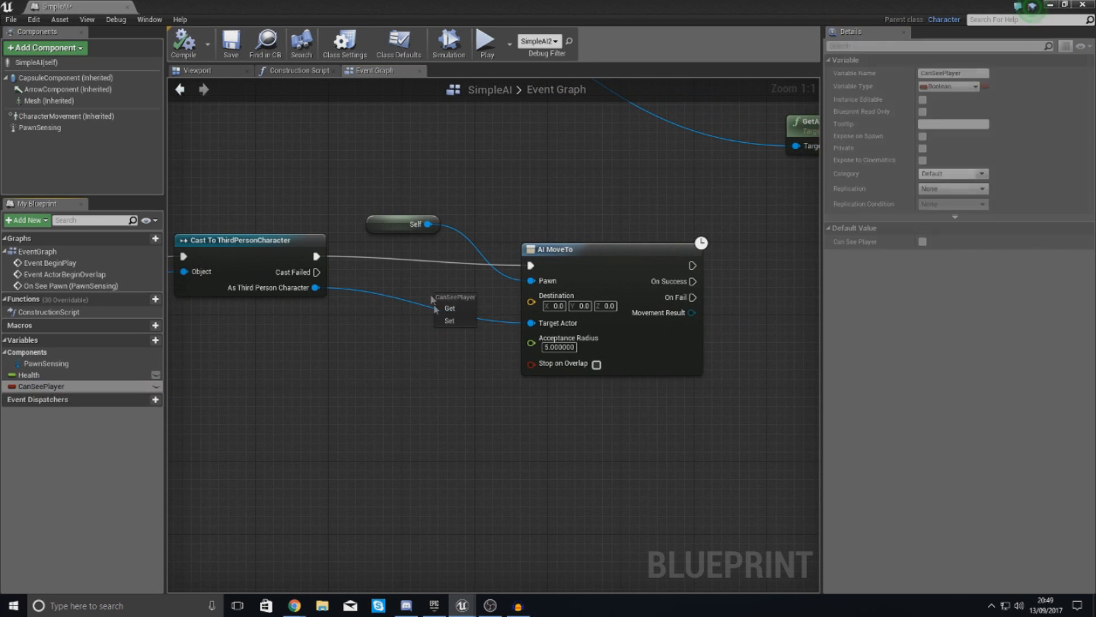
Add CanSeePlayer setters: true after the Cast, false on AI MoveTo success and fail.
left_click(450, 320)
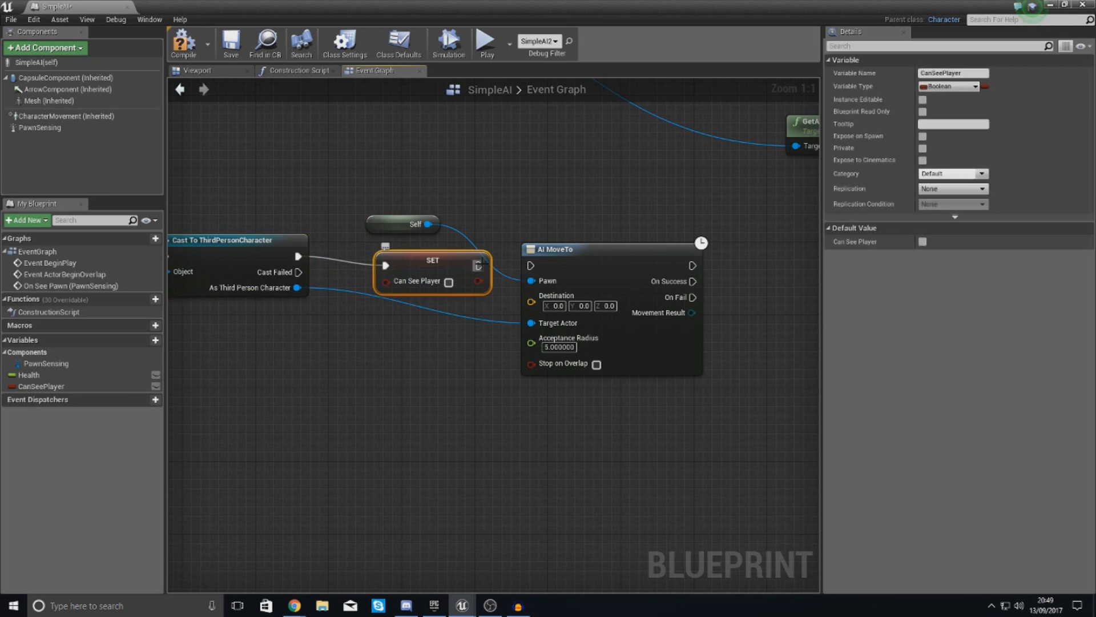
mouse_move(479, 266)
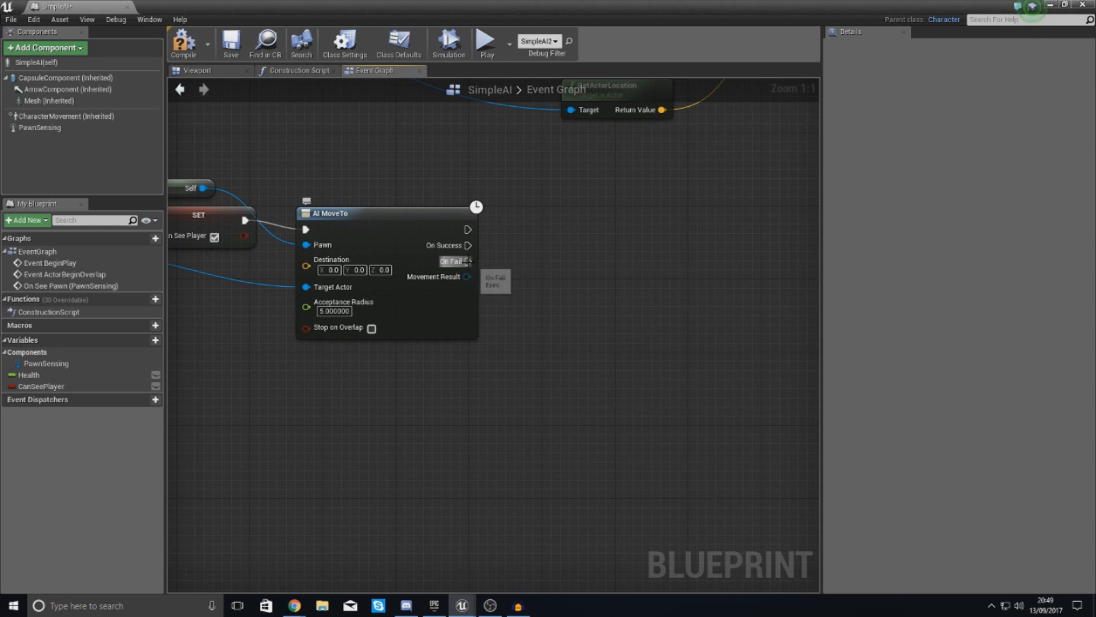
left_click_drag(467, 245, 495, 273)
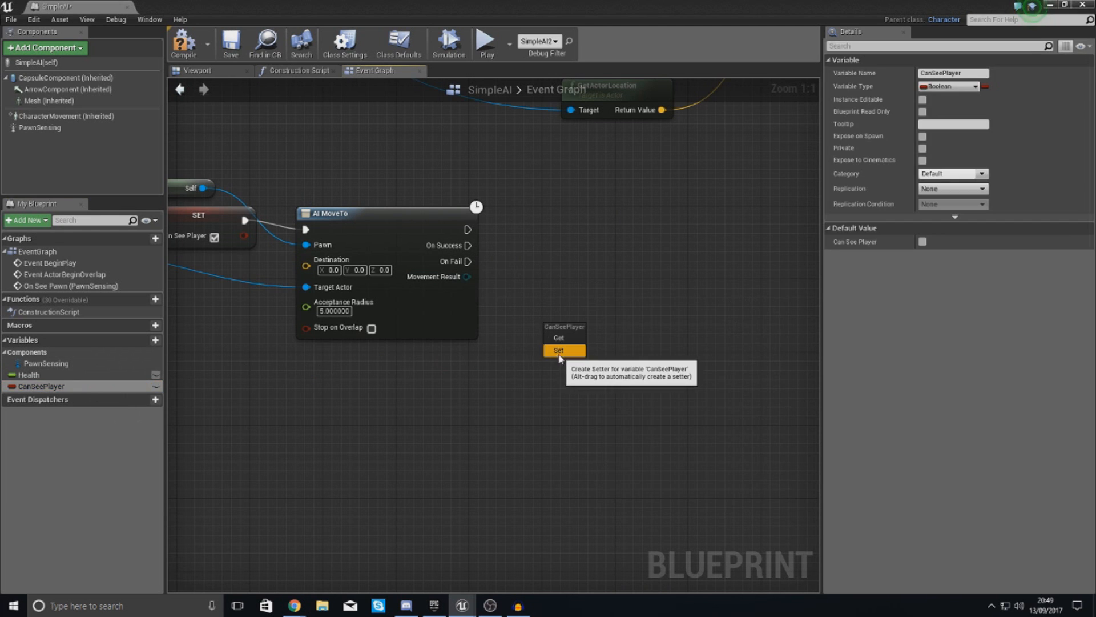
left_click(558, 349)
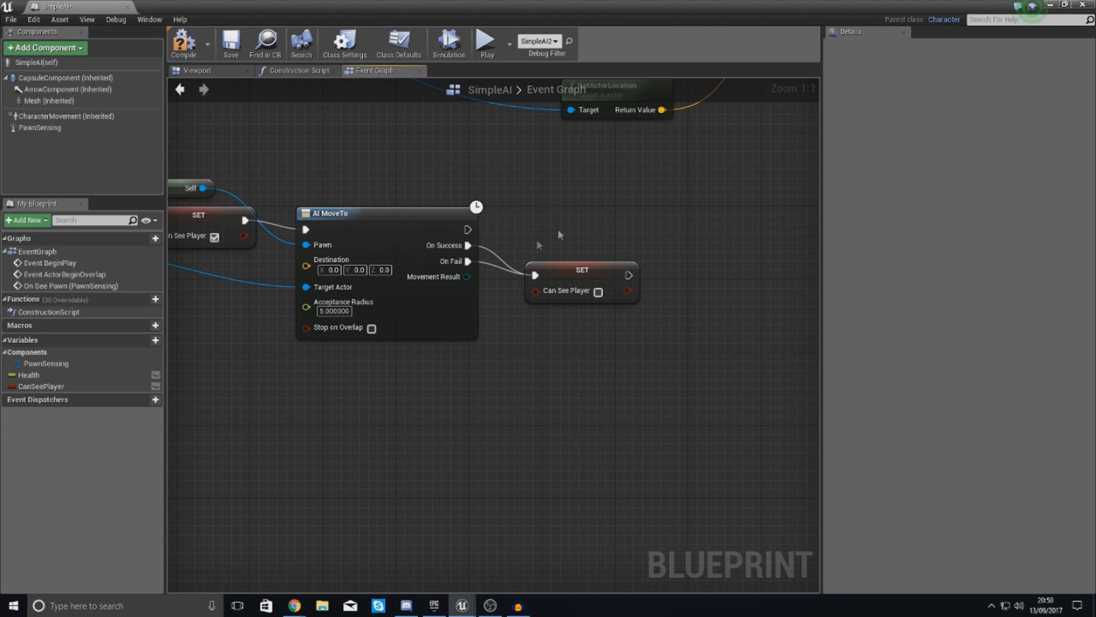
left_click(582, 270)
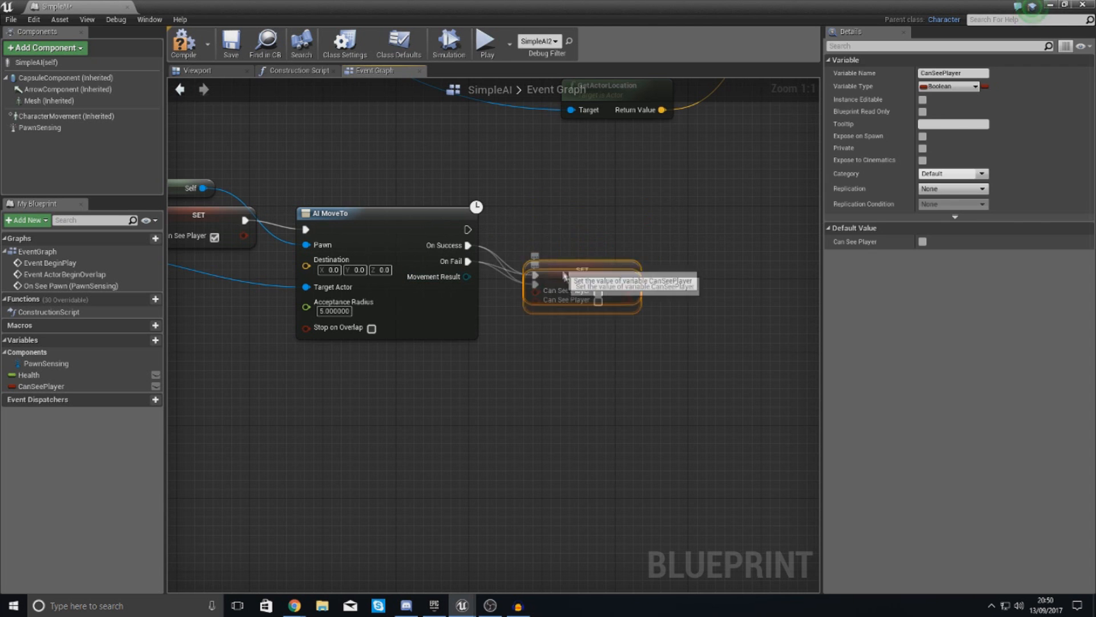
left_click(184, 44)
type("printst")
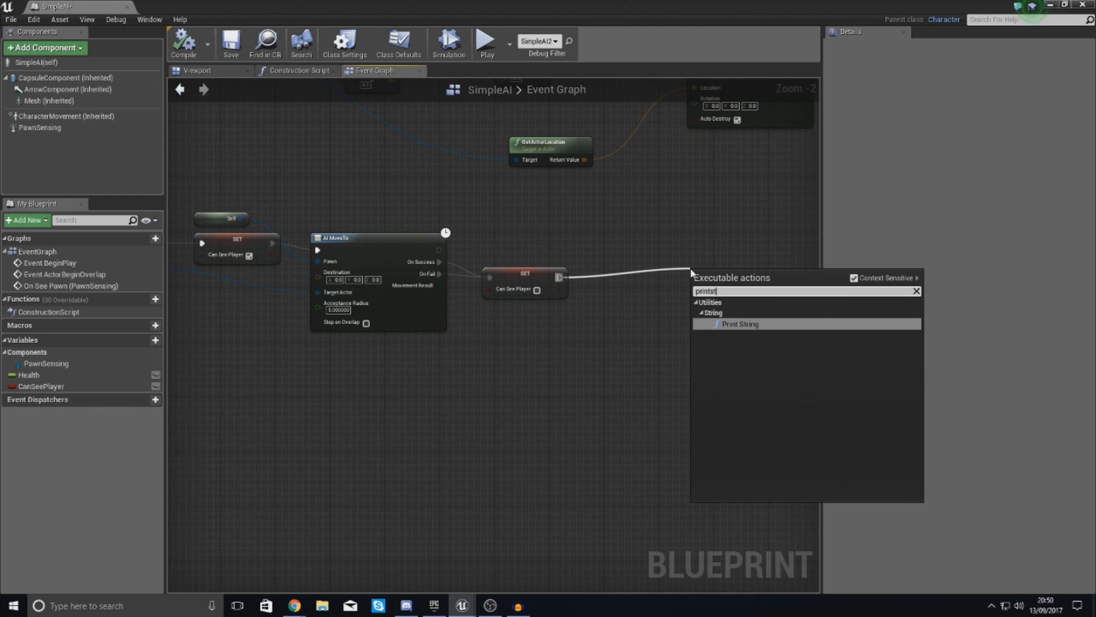
Attach Print String nodes after both CanSeePlayer setters.
left_click(741, 323)
type("prin")
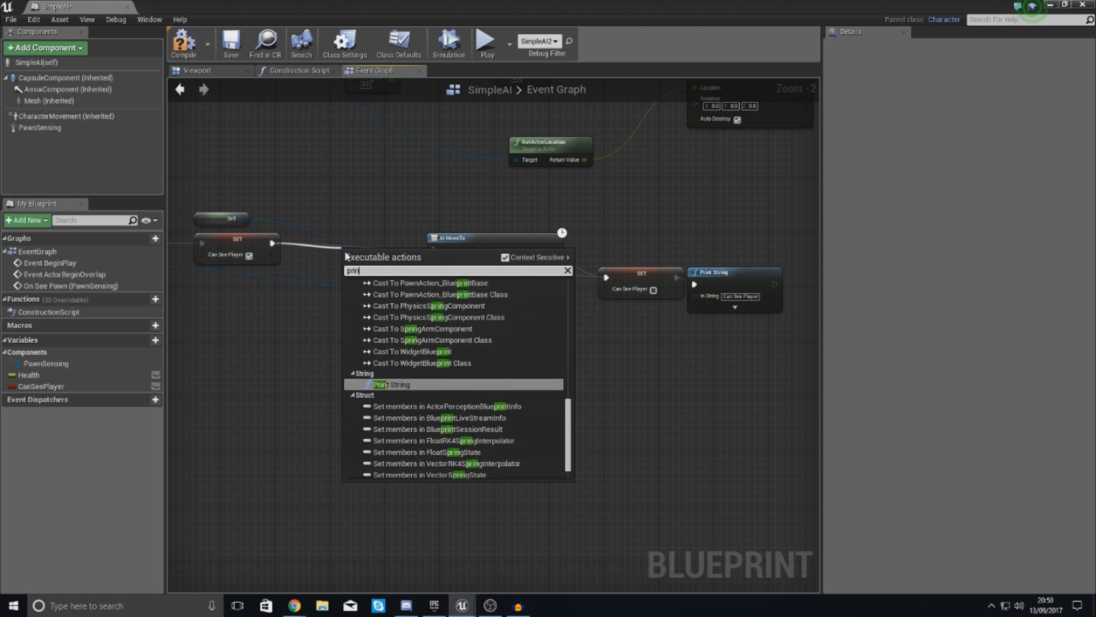
left_click(392, 384)
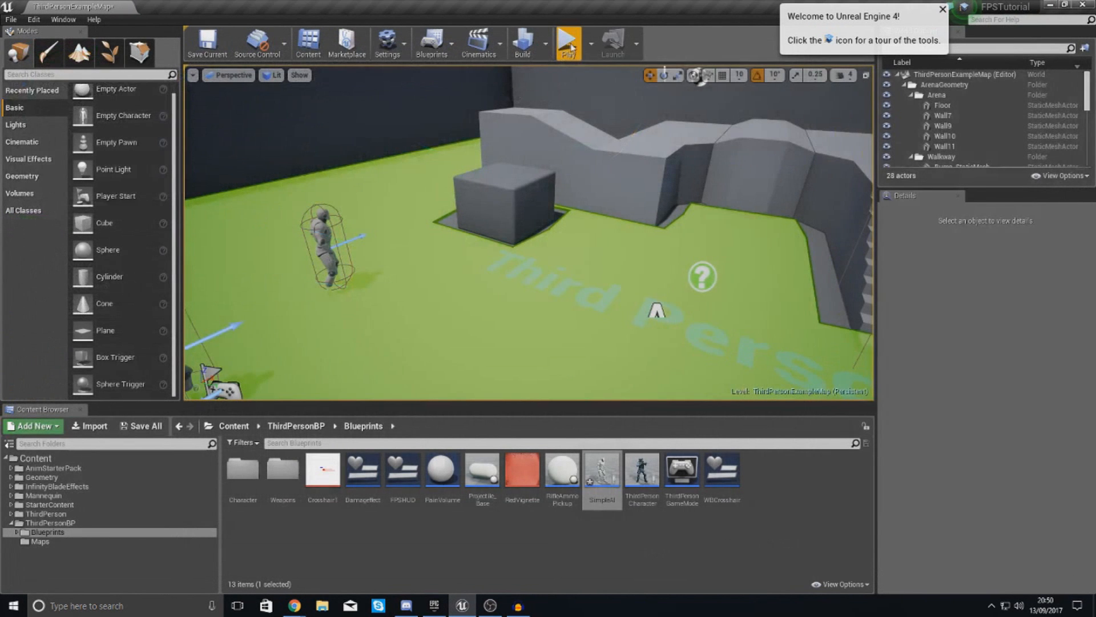
left_click(567, 42)
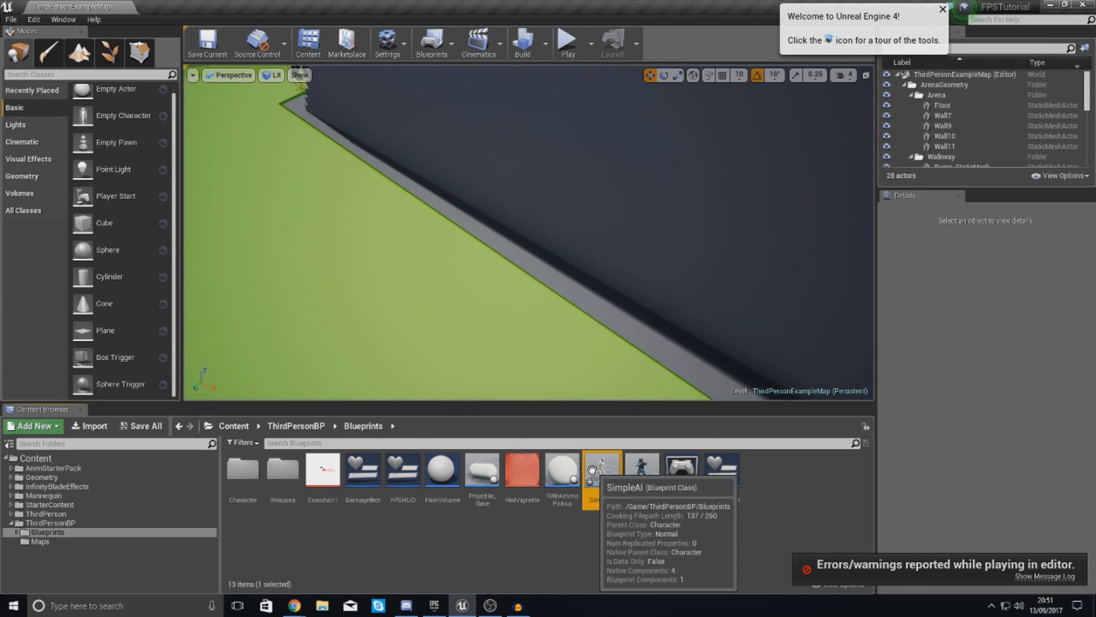
Reopen SimpleAI and set the Delay duration to 3 seconds.
double_click(601, 468)
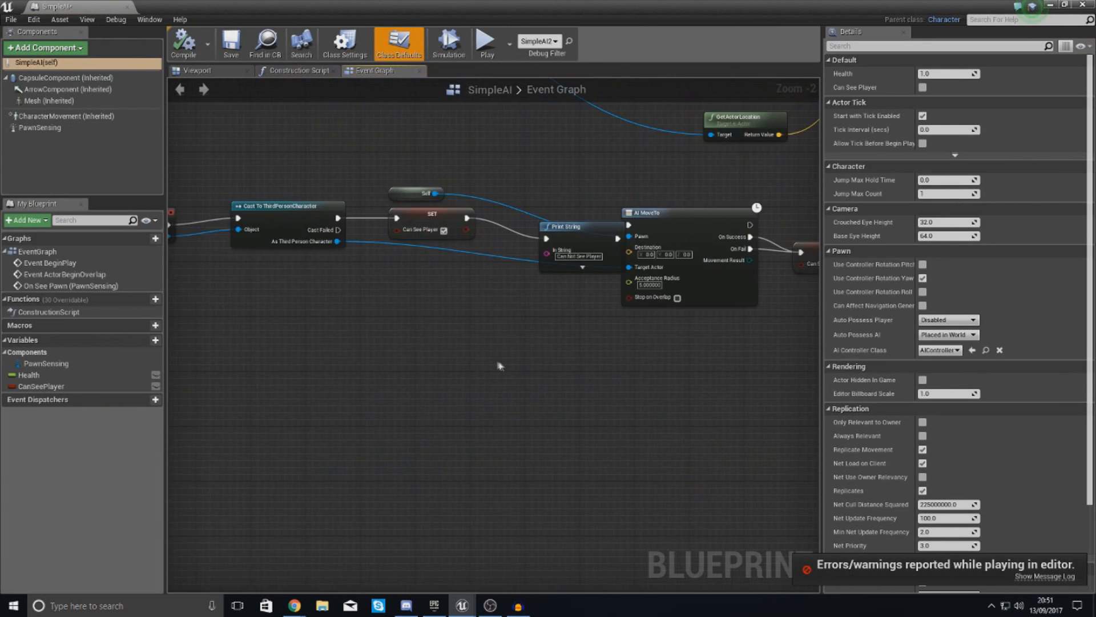
scroll("down", 3)
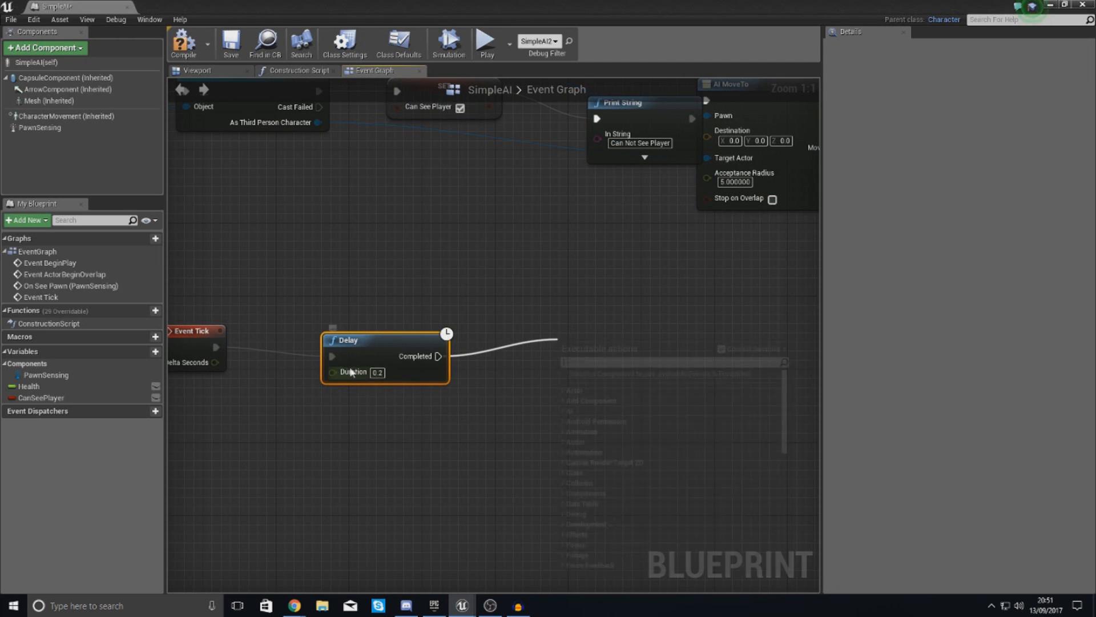
type("3")
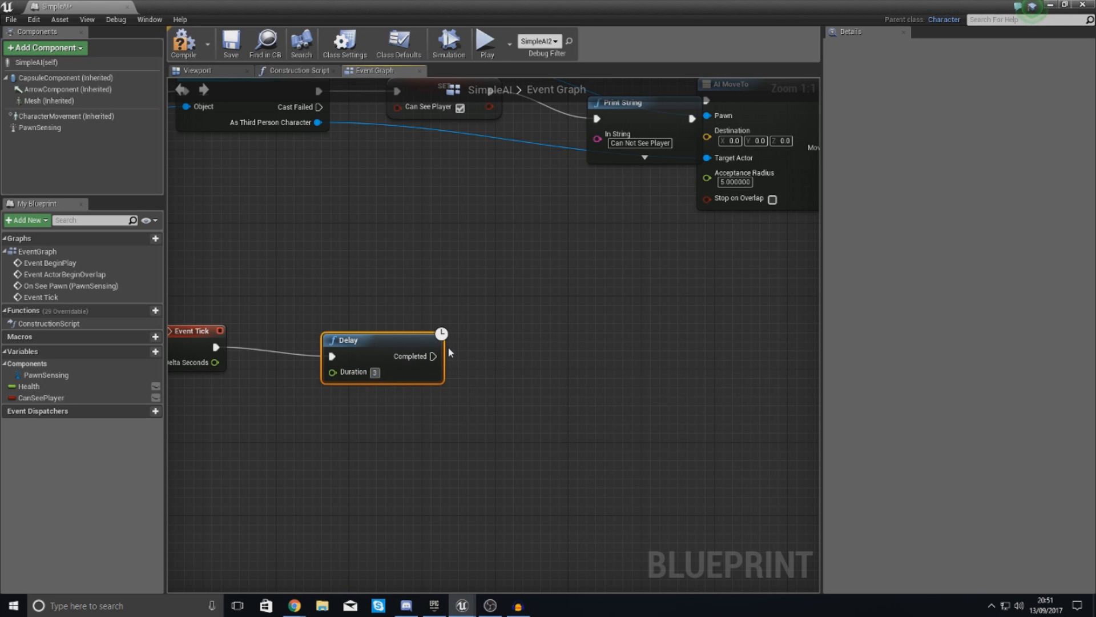
Chain AI MoveTo from the Delay, with GetRandomReachablePointInRadius as its destination.
left_click_drag(433, 356, 633, 359)
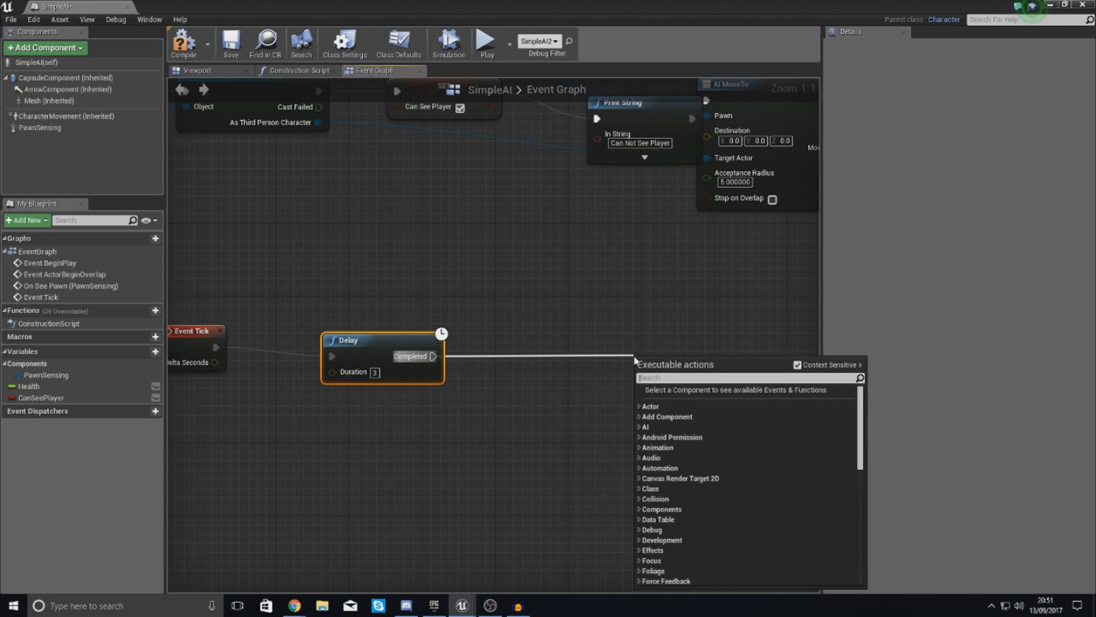
type("ai move")
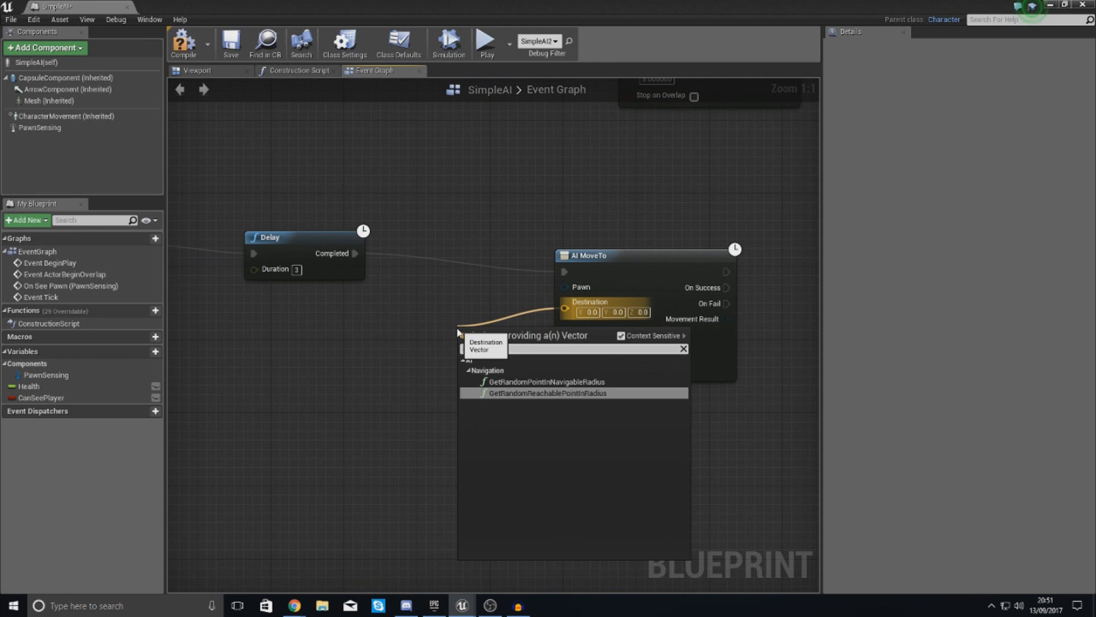
type("get random")
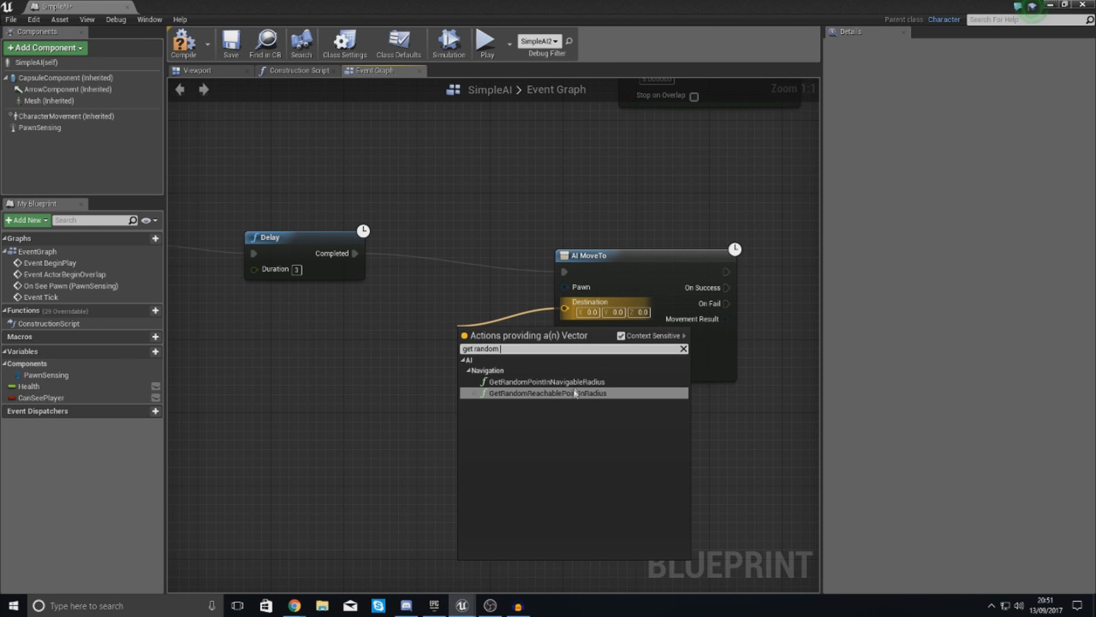
mouse_move(545, 382)
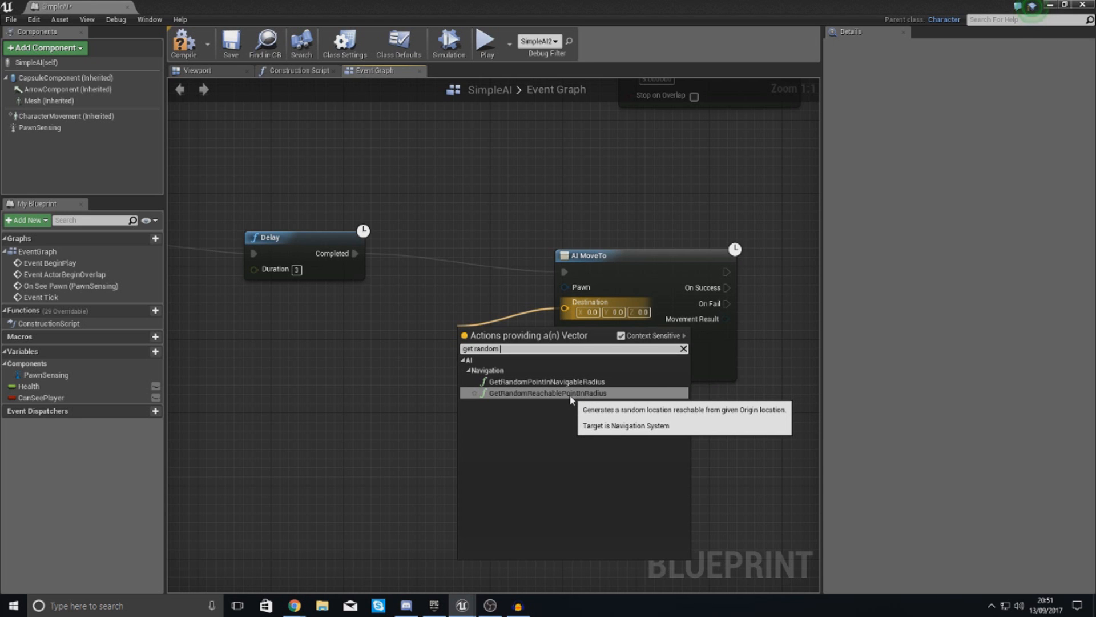
left_click(545, 392)
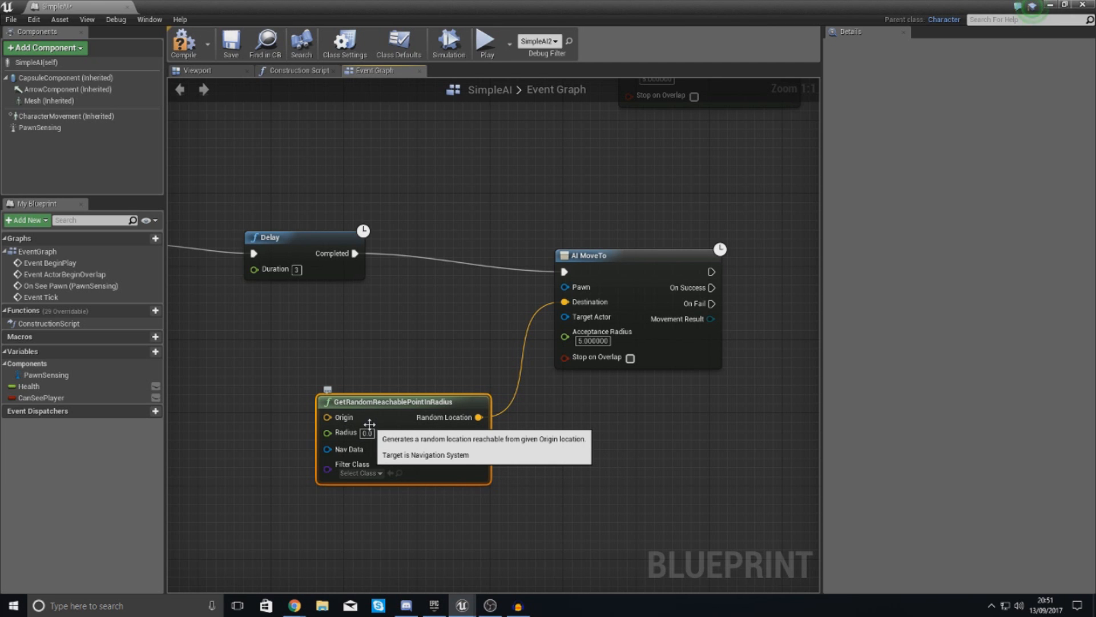
mouse_move(405, 399)
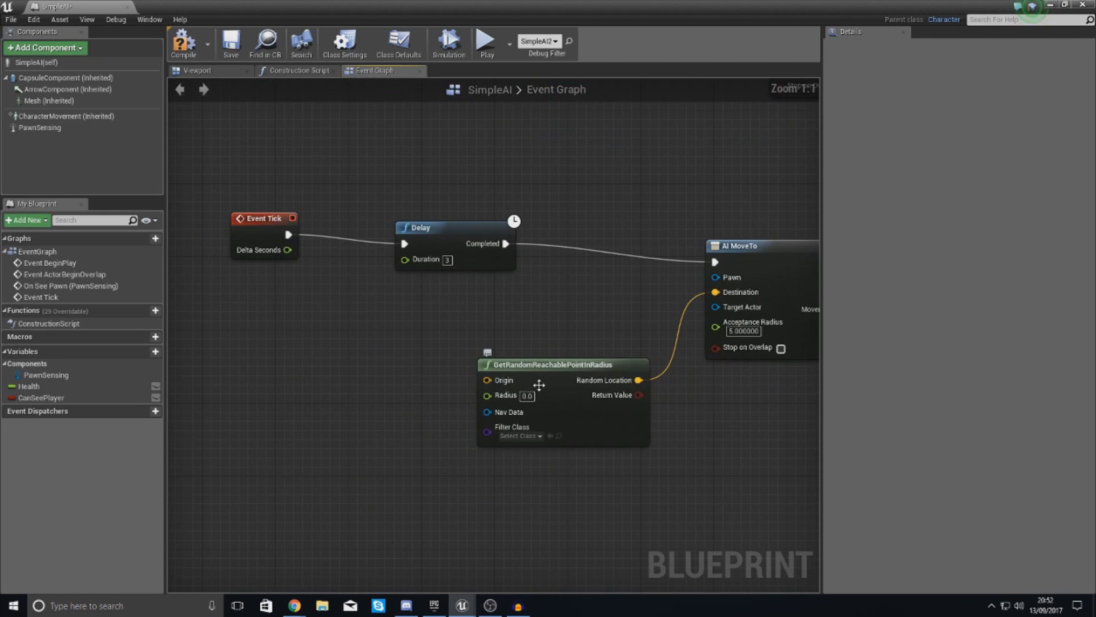
Add GetActorLocation below the random point node and wire its Return Value into Origin.
left_click_drag(486, 380, 356, 380)
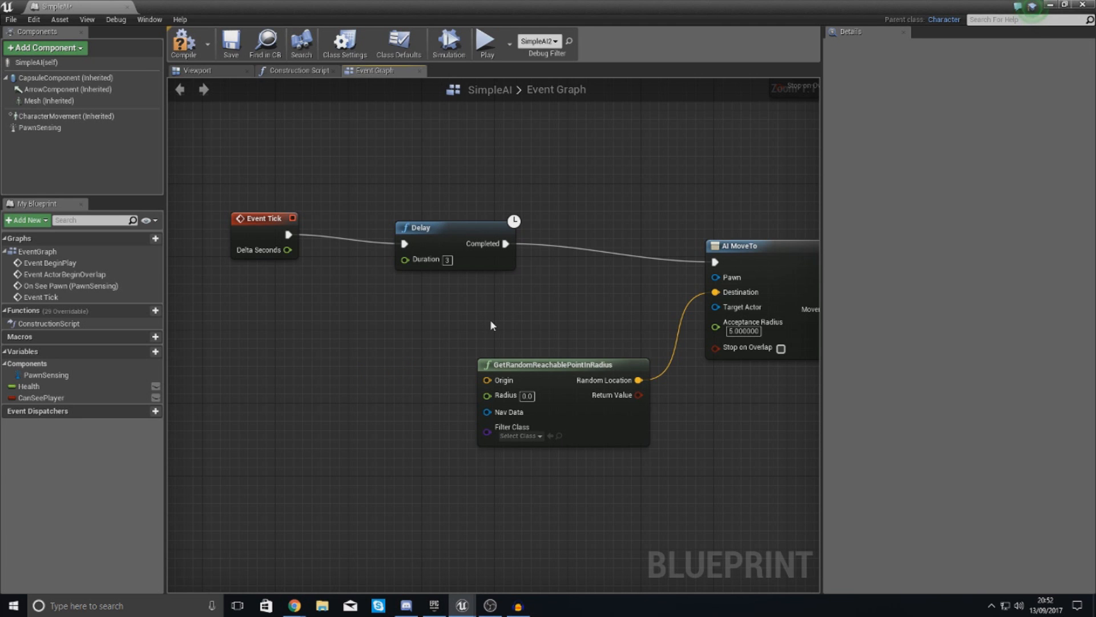
mouse_move(262, 353)
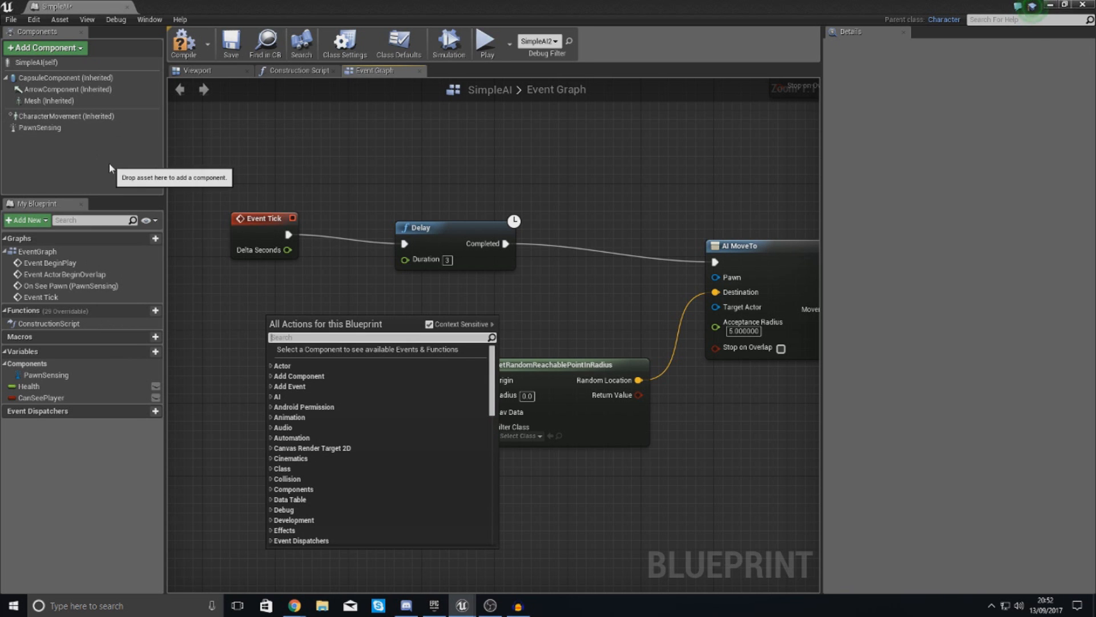
mouse_move(109, 180)
type("get actor loca")
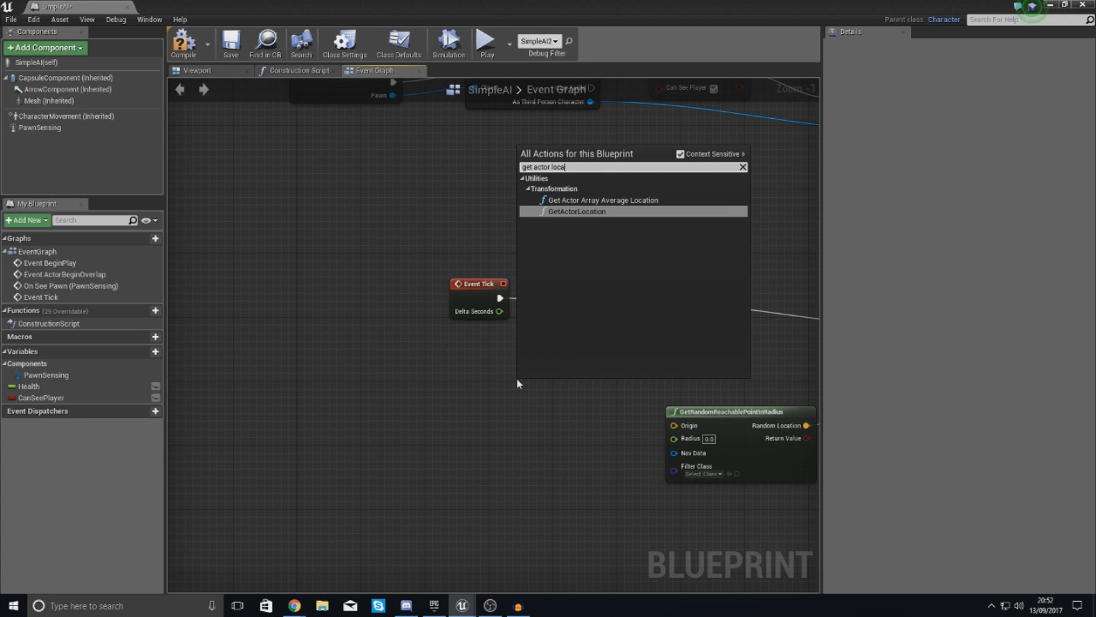
left_click(575, 211)
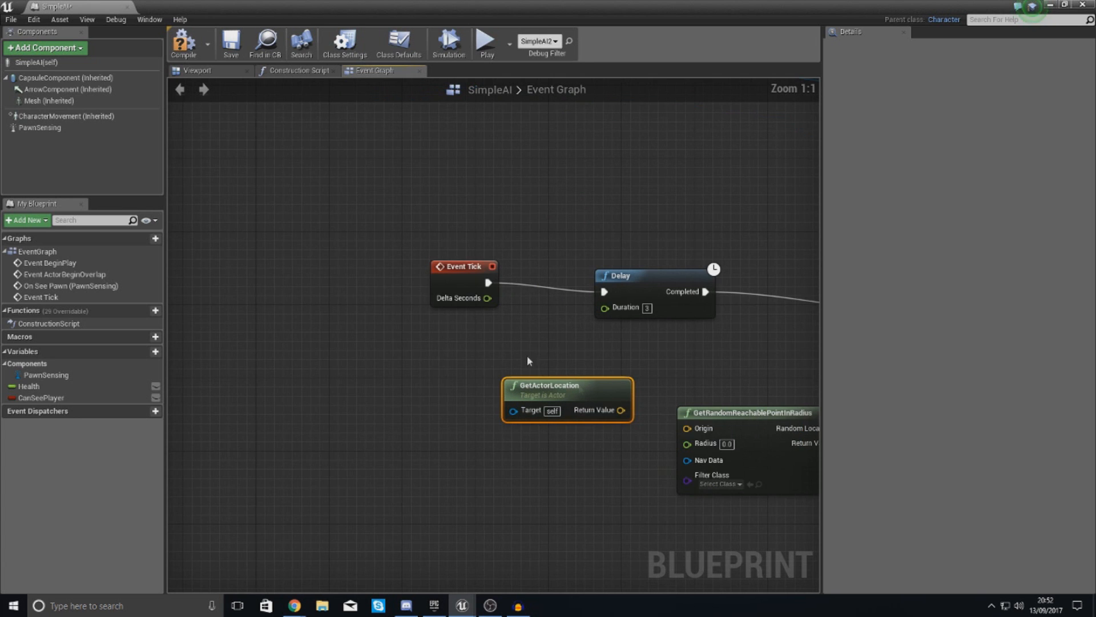
left_click_drag(566, 395, 440, 430)
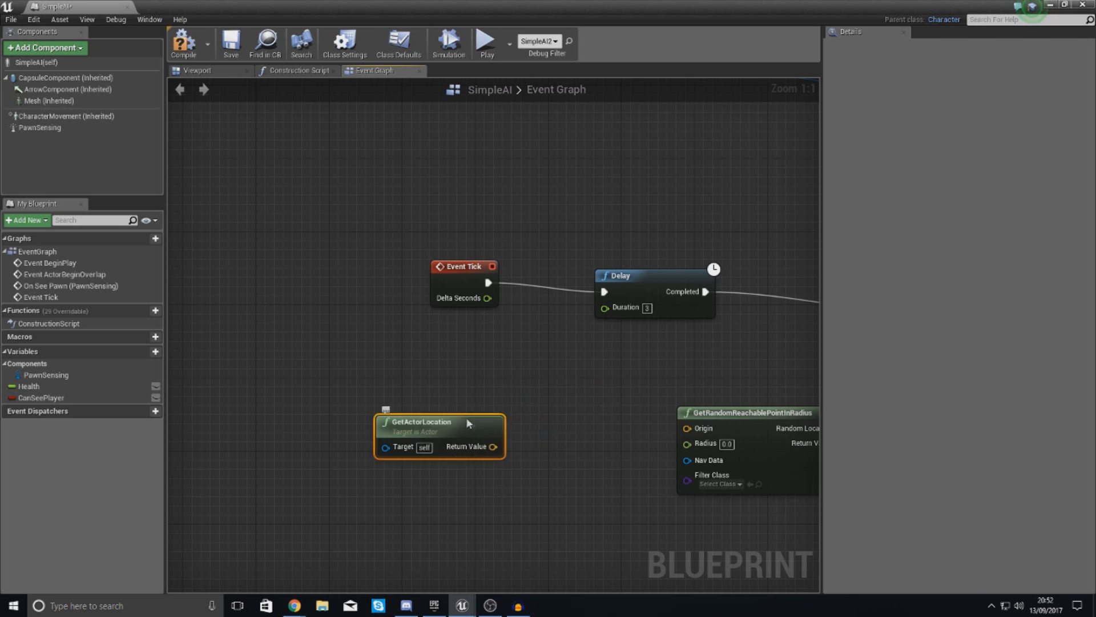
left_click_drag(439, 422, 474, 439)
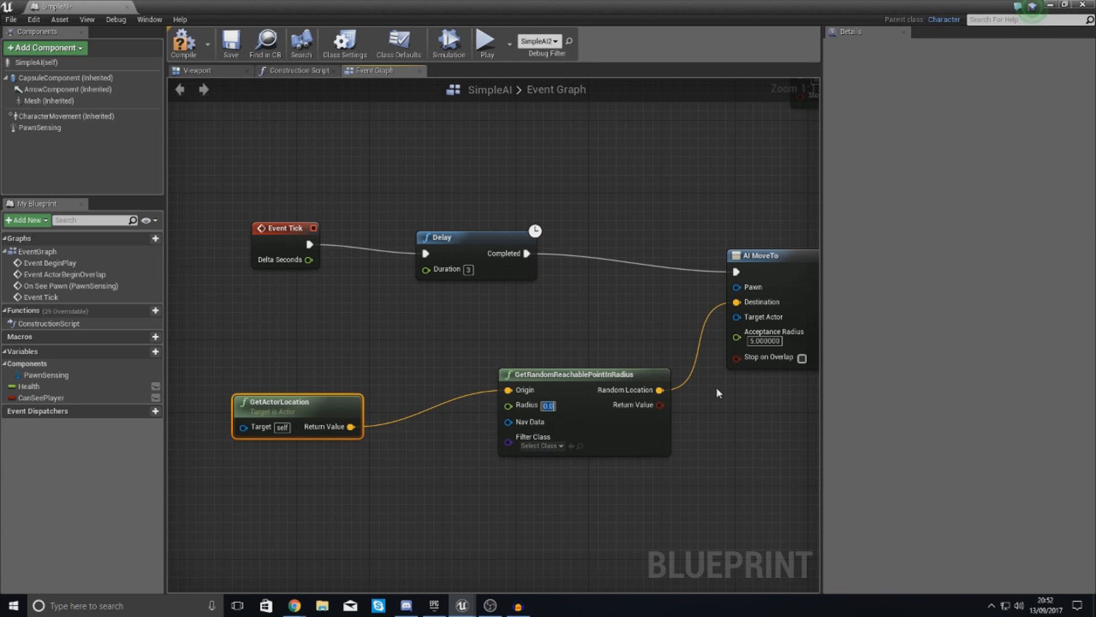
type("26")
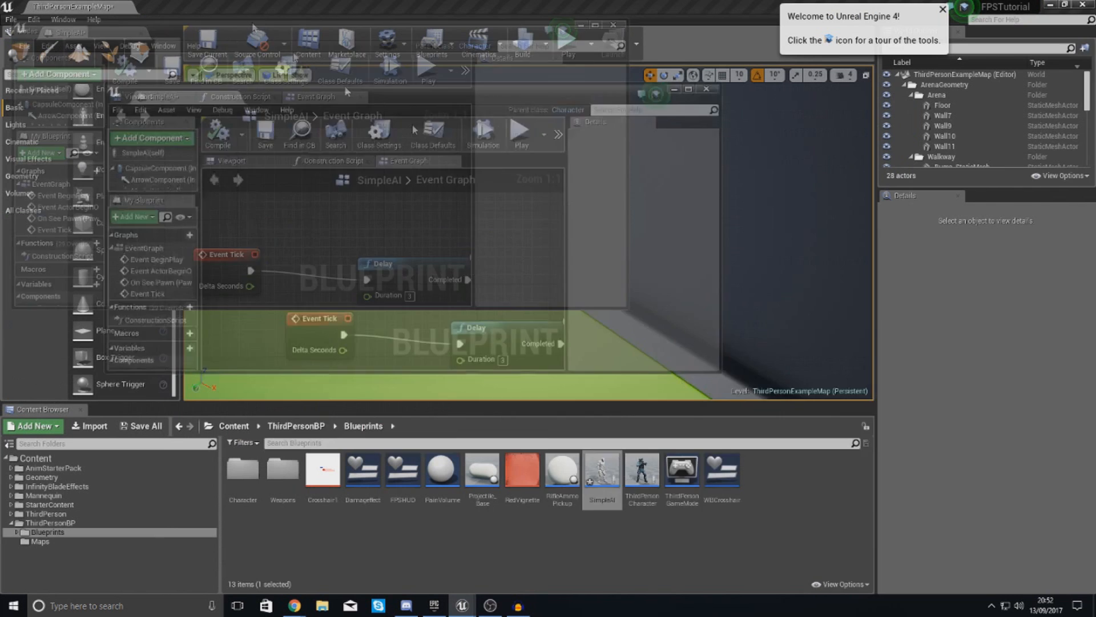
Start another play test with the search radius set to 250.
left_click(566, 39)
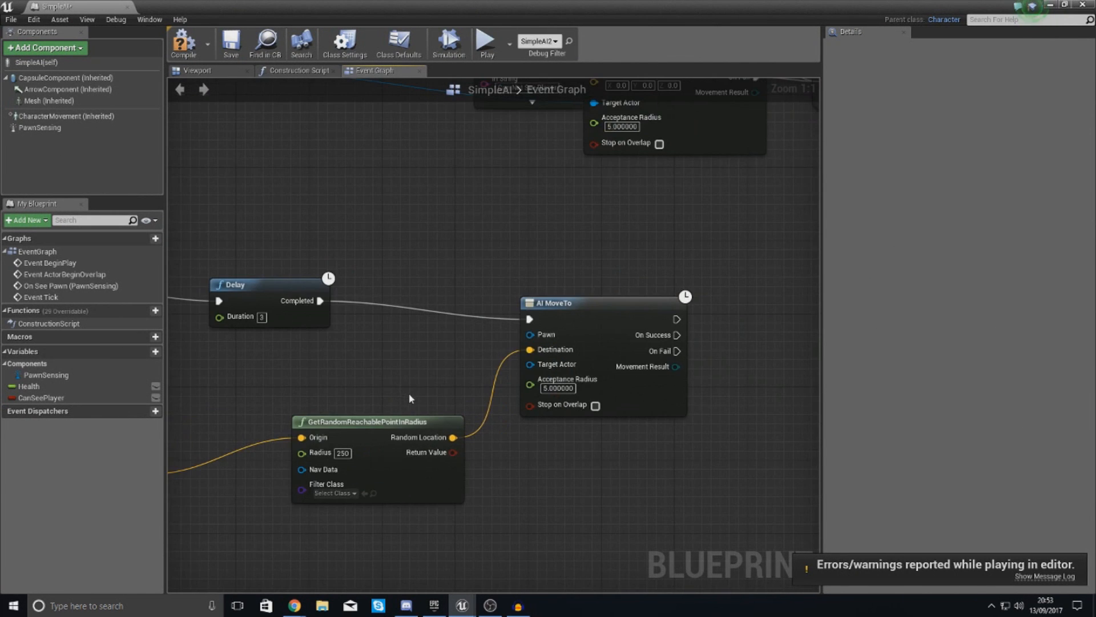
Connect a Self reference to AI MoveTo's Target Actor pin.
left_click(556, 363)
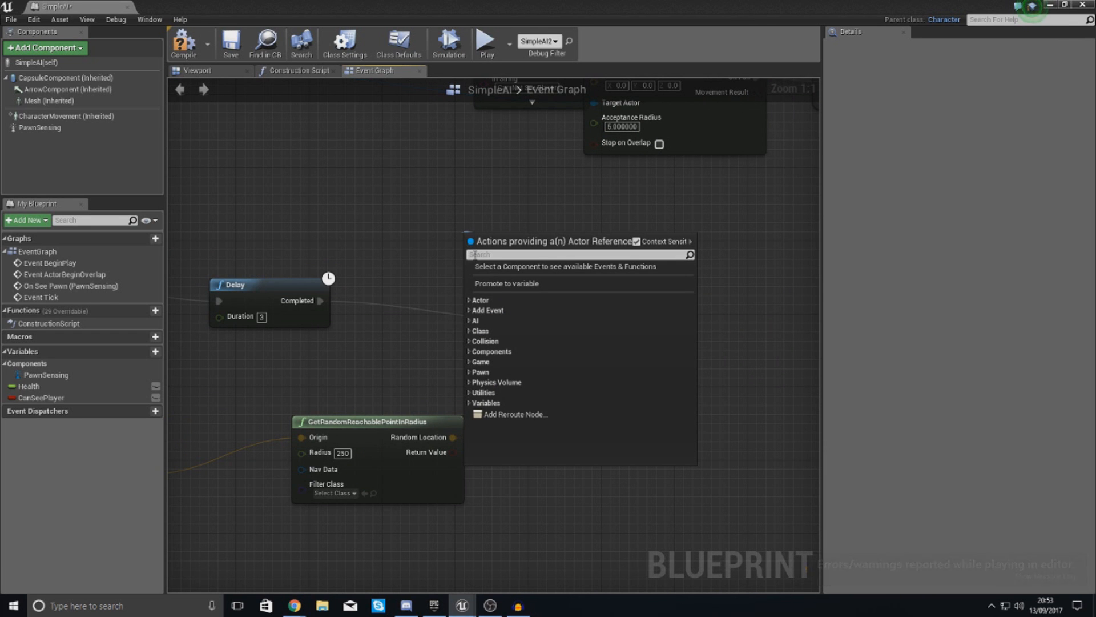
type("se")
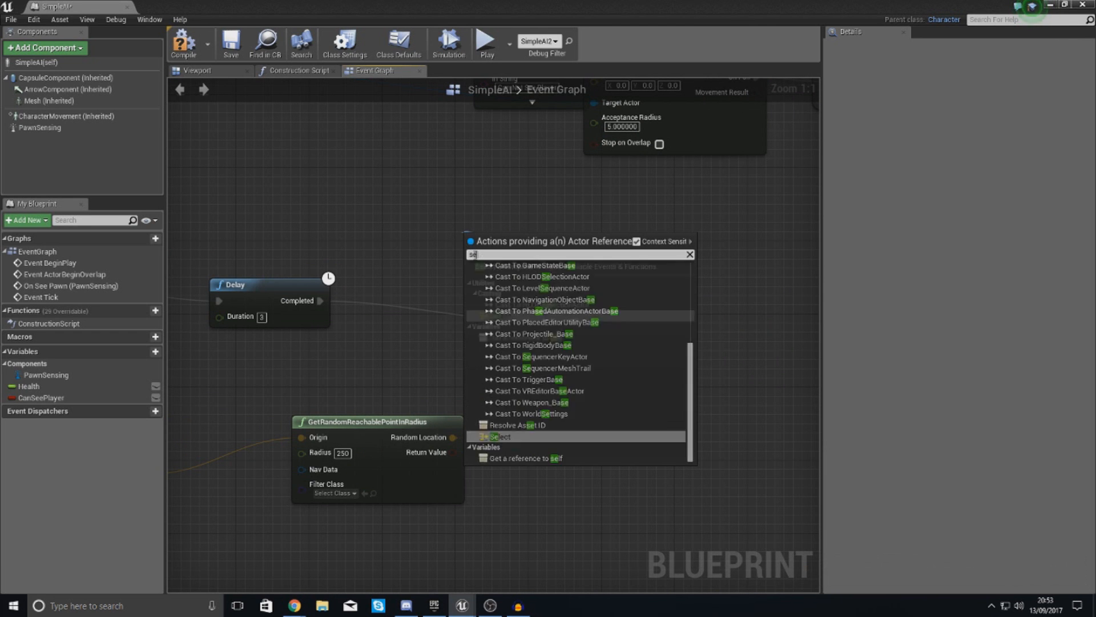
left_click(530, 458)
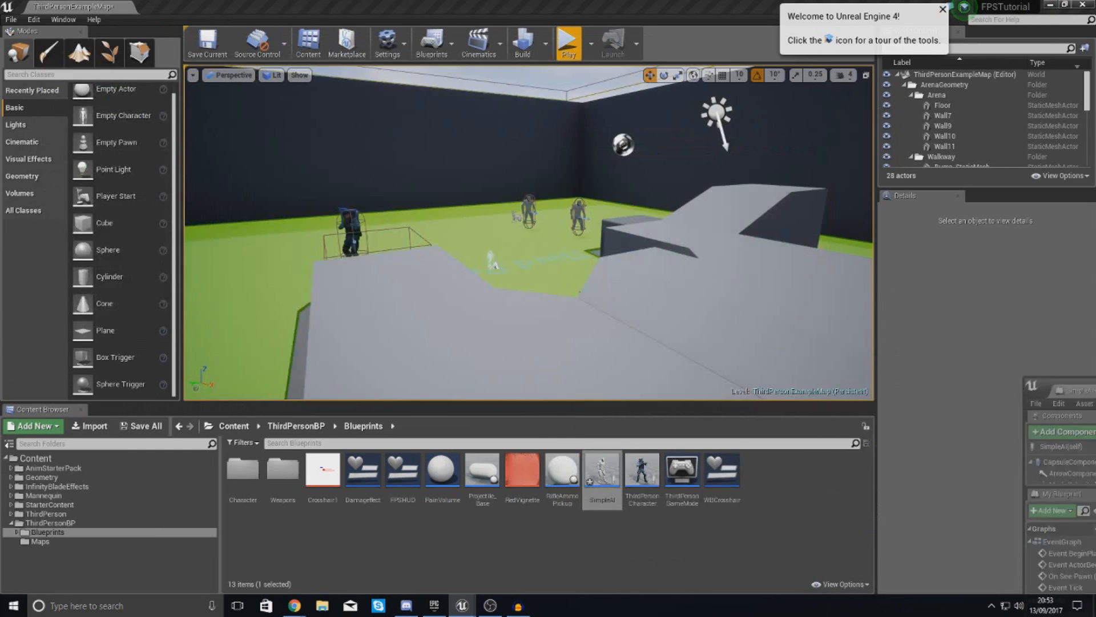
left_click(567, 42)
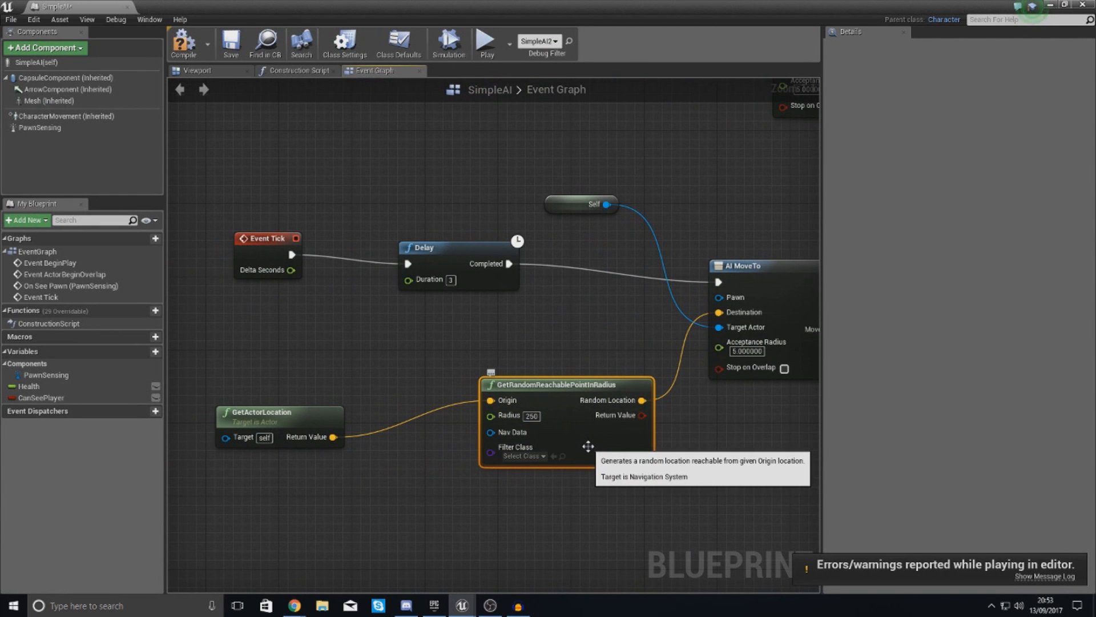
mouse_move(184, 43)
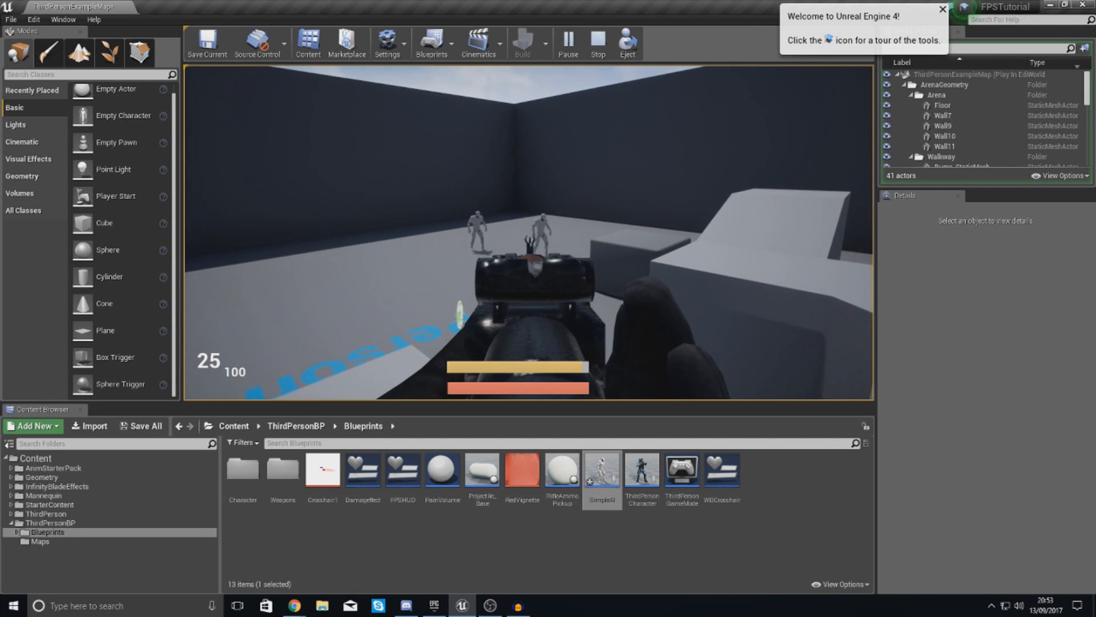
Stop the play test and reopen SimpleAI to view its Class Defaults.
left_click(598, 43)
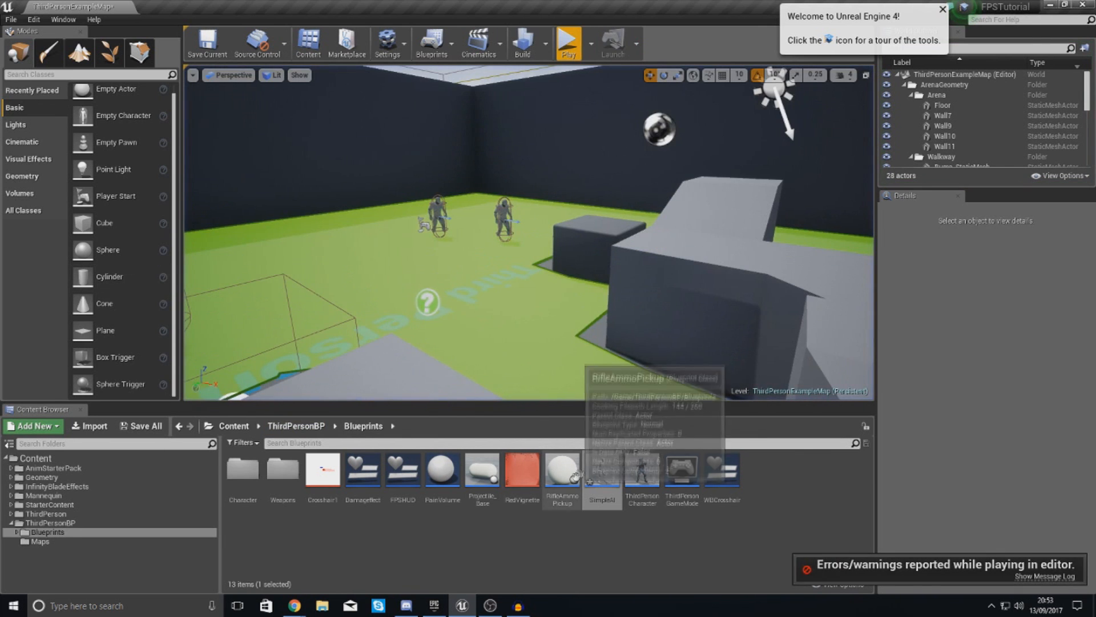
double_click(601, 470)
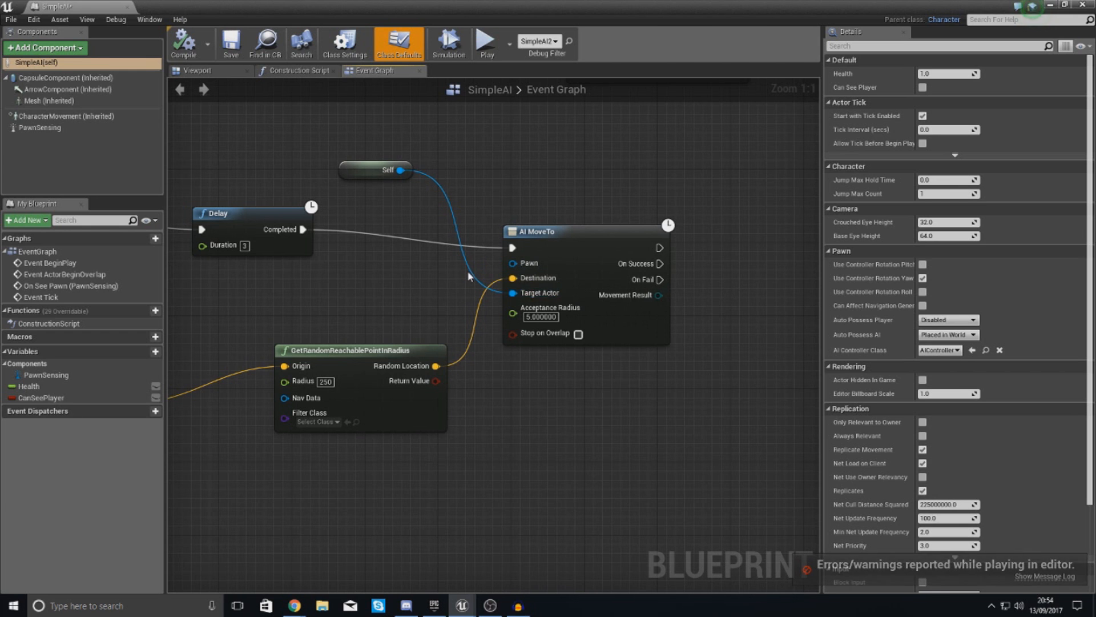
From the level editor, run a play session to watch the AI characters roam, then stop.
left_click(376, 170)
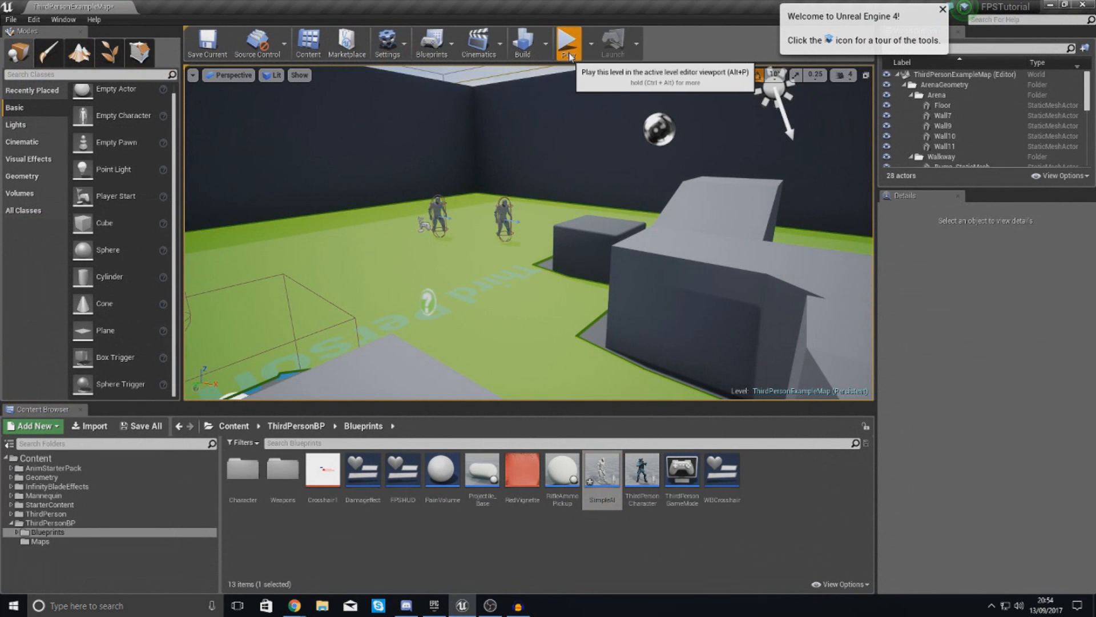
left_click(567, 42)
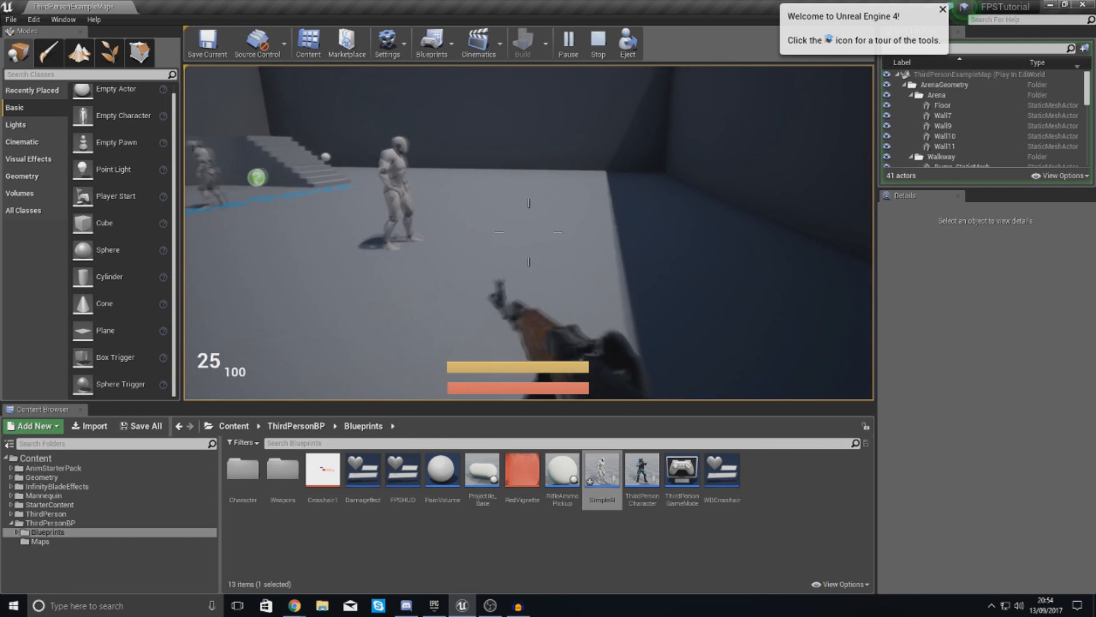
left_click(597, 42)
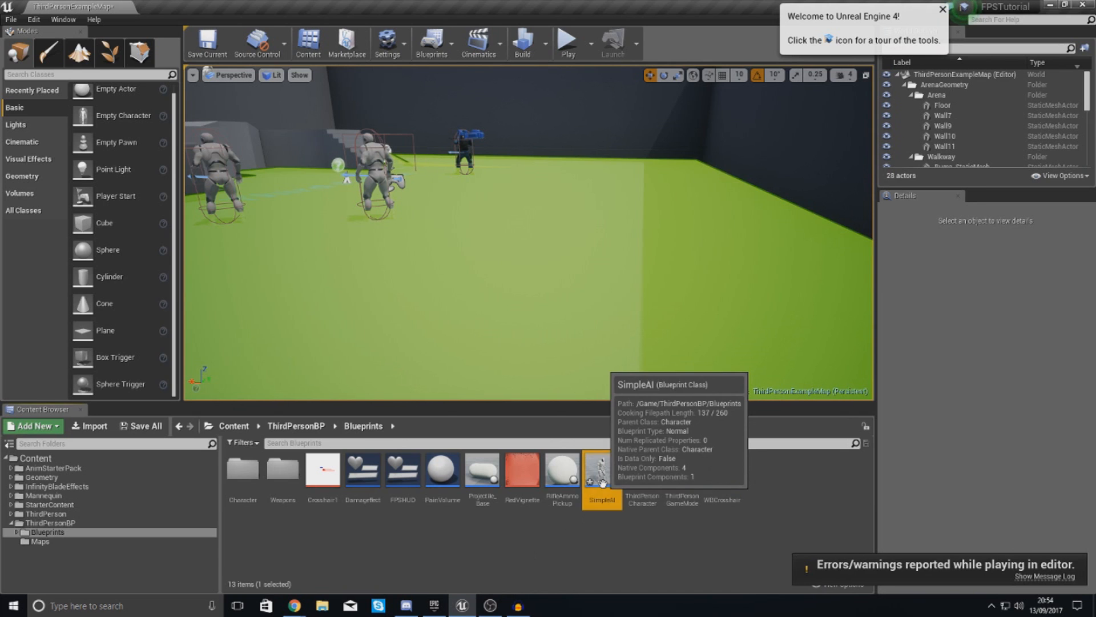
double_click(601, 468)
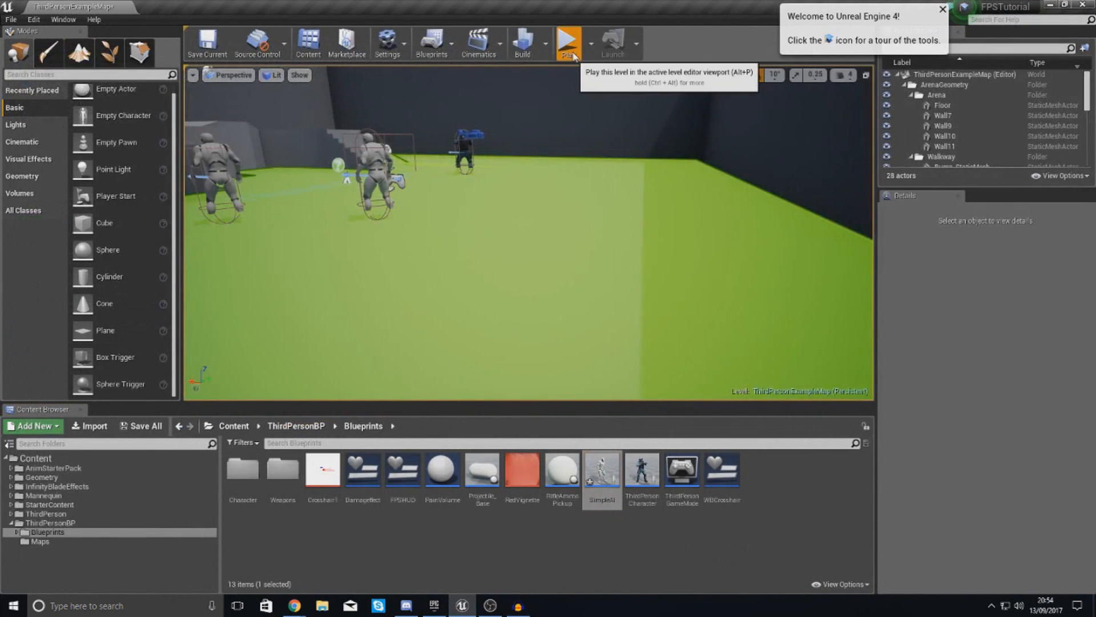
left_click(567, 42)
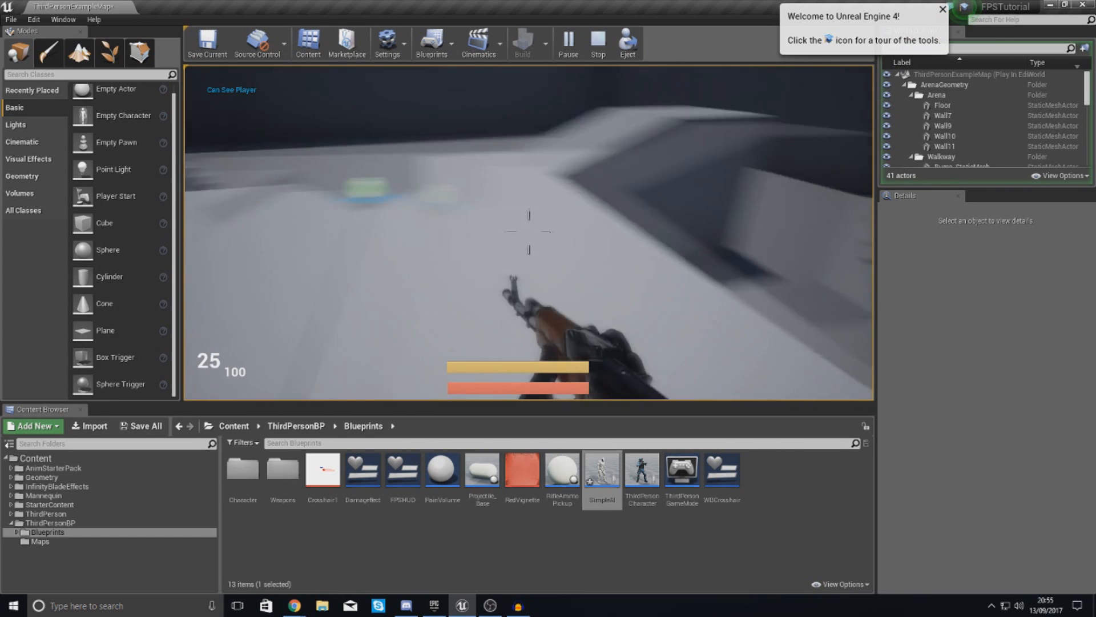
Stop the play session after the AI prints 'Can See Player'.
left_click(597, 43)
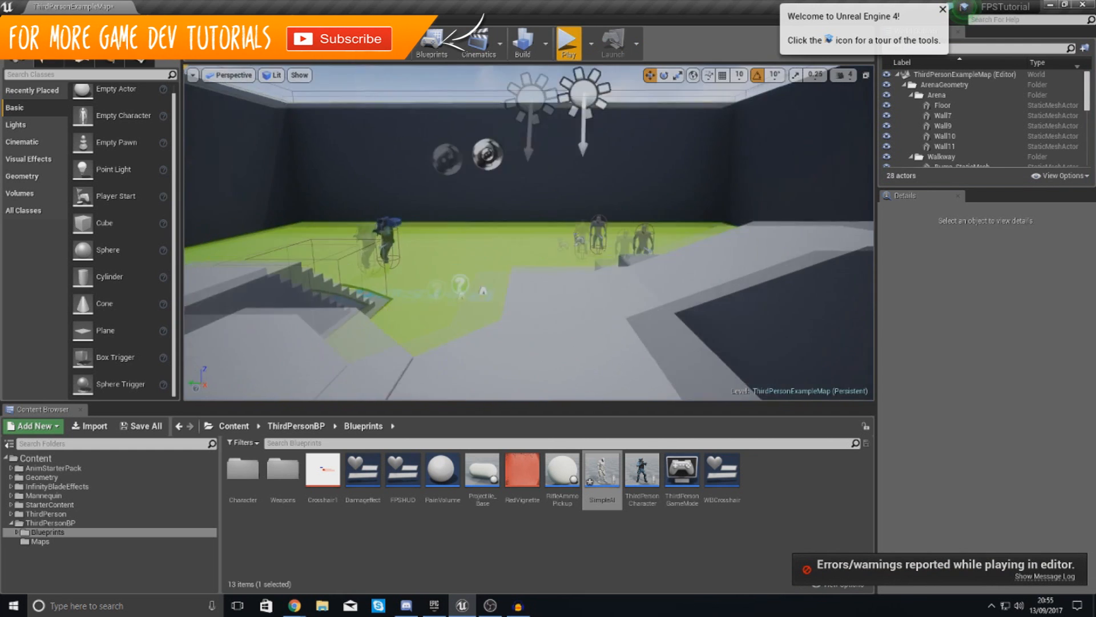